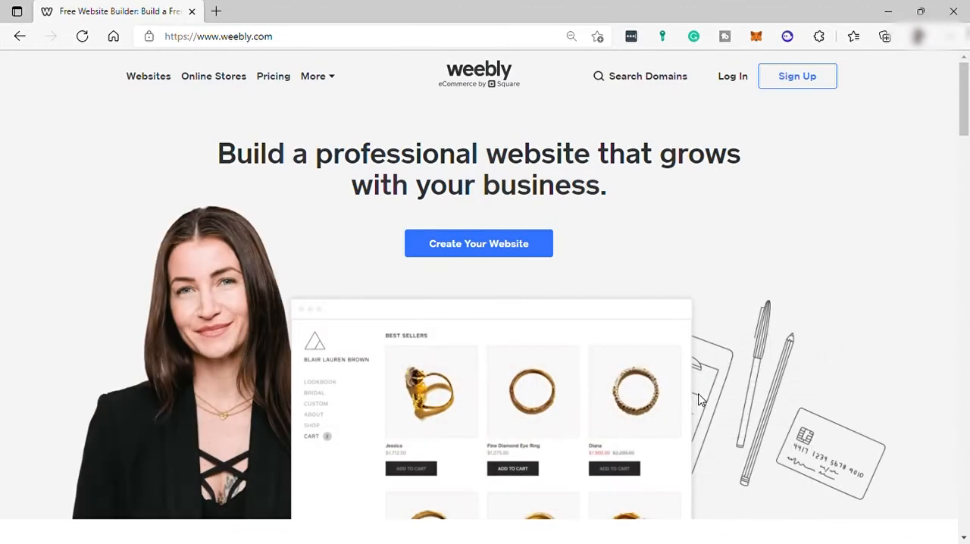
mouse_move(740, 376)
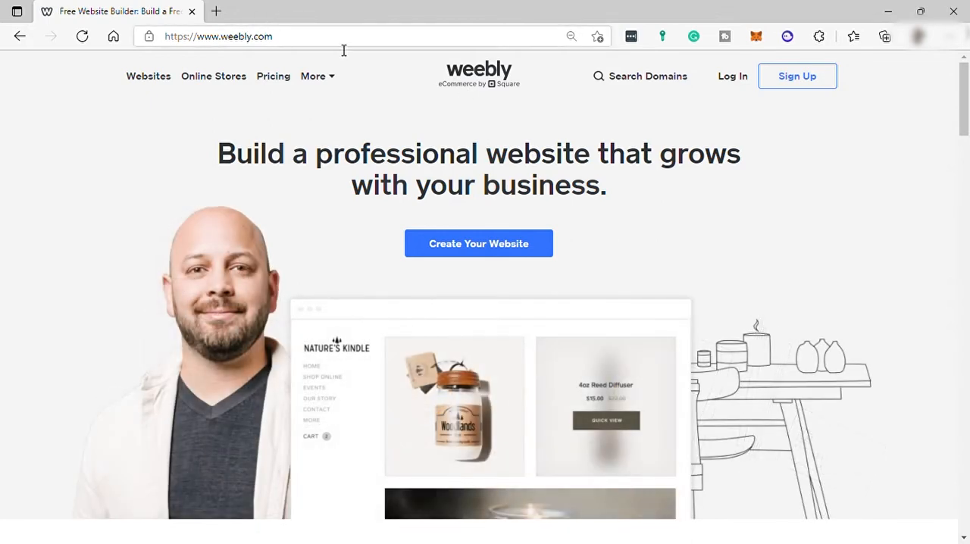
scroll(down, 3)
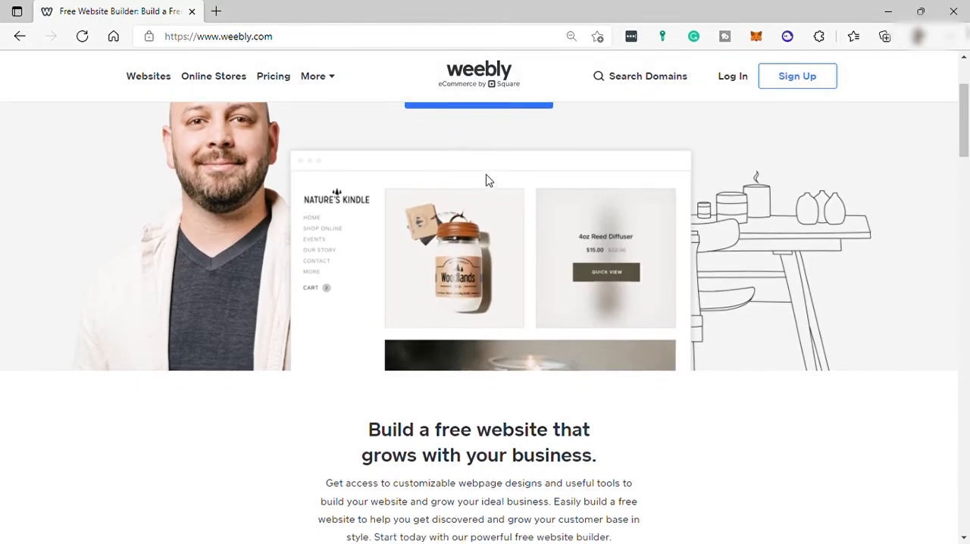
scroll(down, 3)
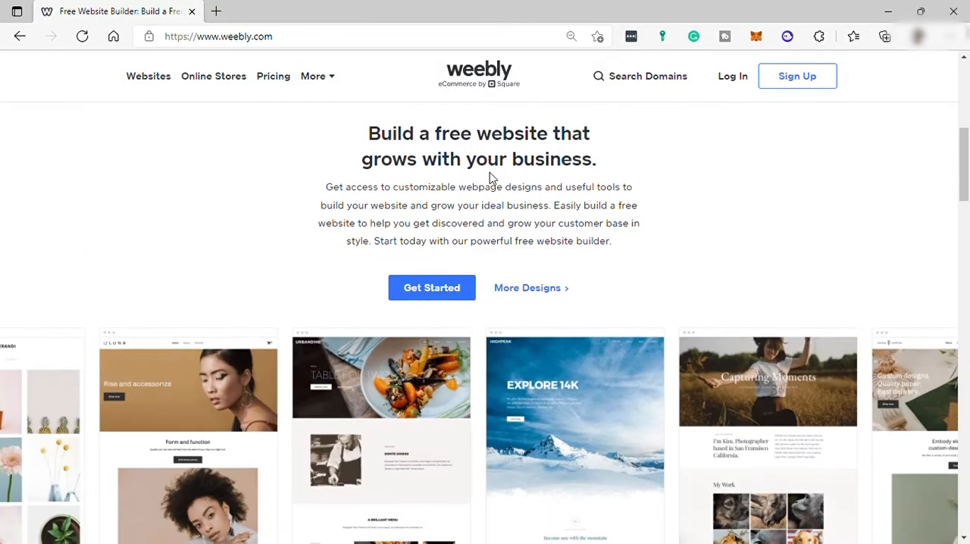
scroll(down, 3)
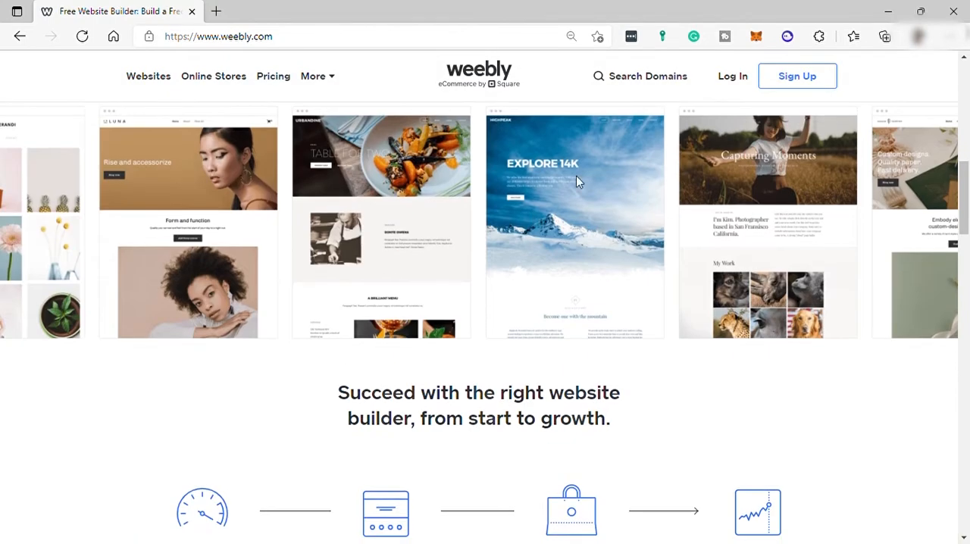
scroll(down, 3)
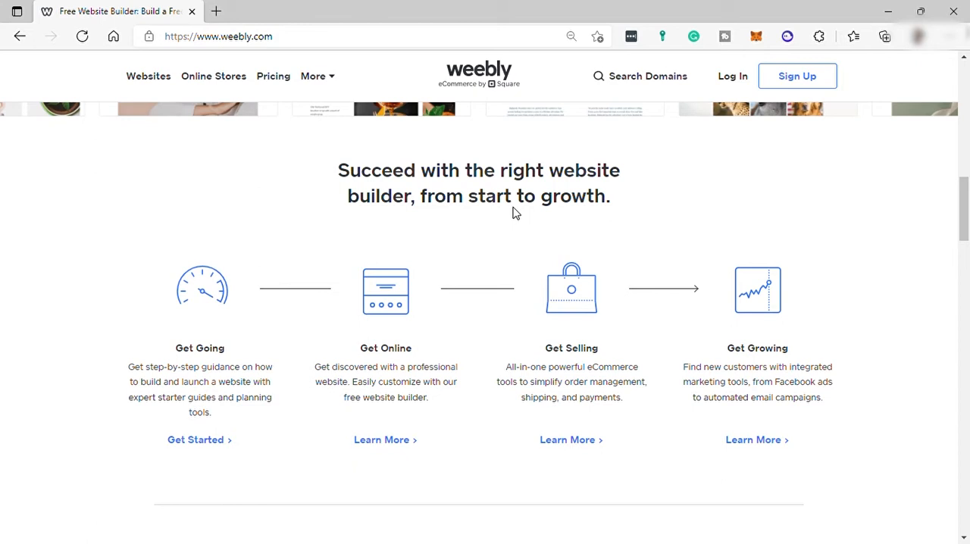
mouse_move(768, 118)
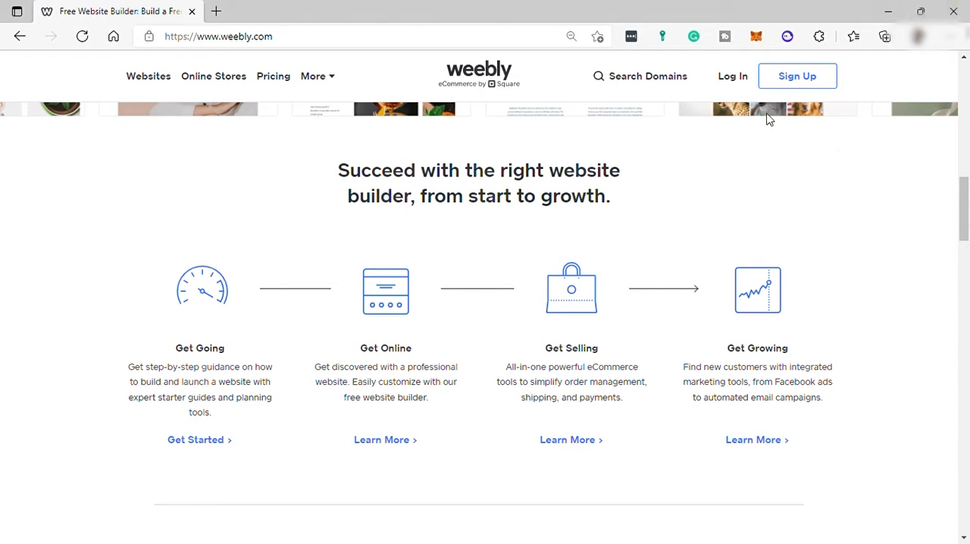
mouse_move(748, 76)
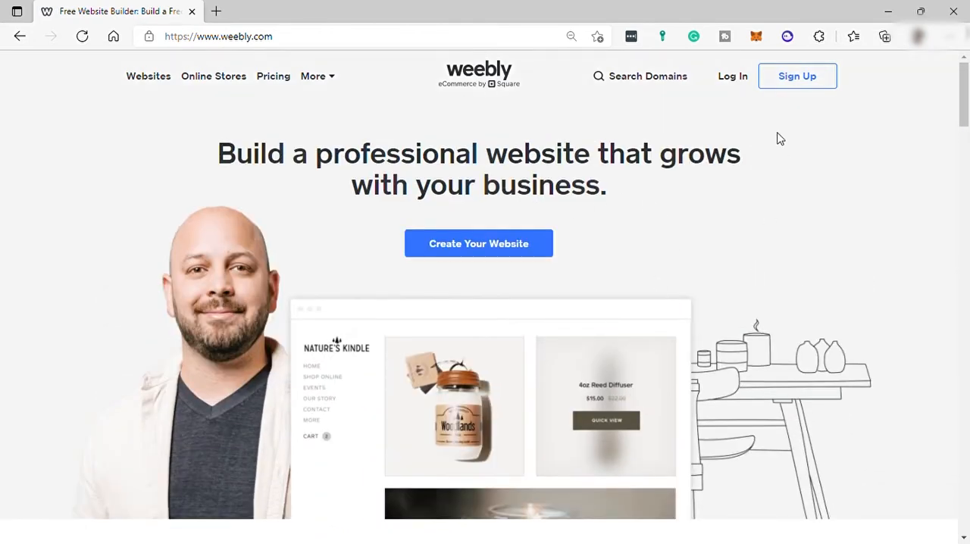
click(796, 76)
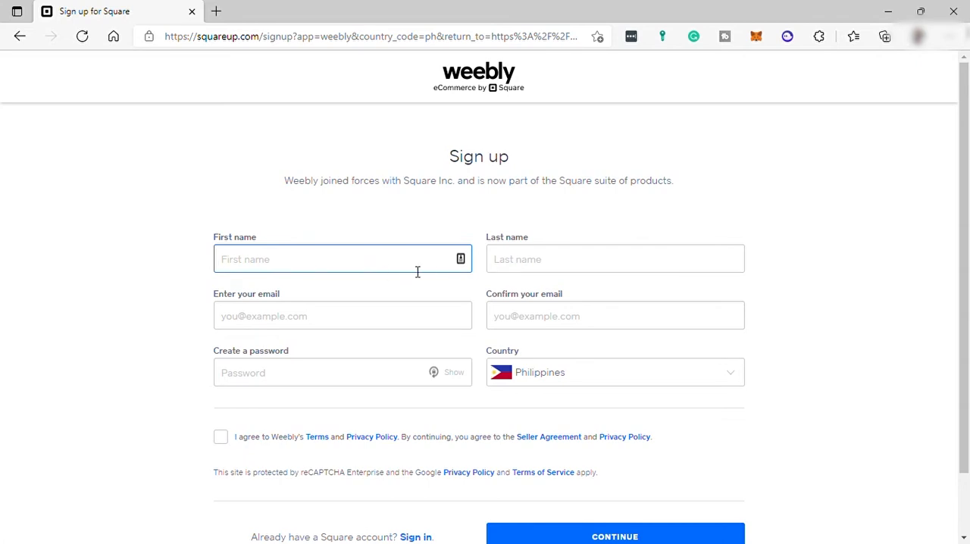
mouse_move(464, 376)
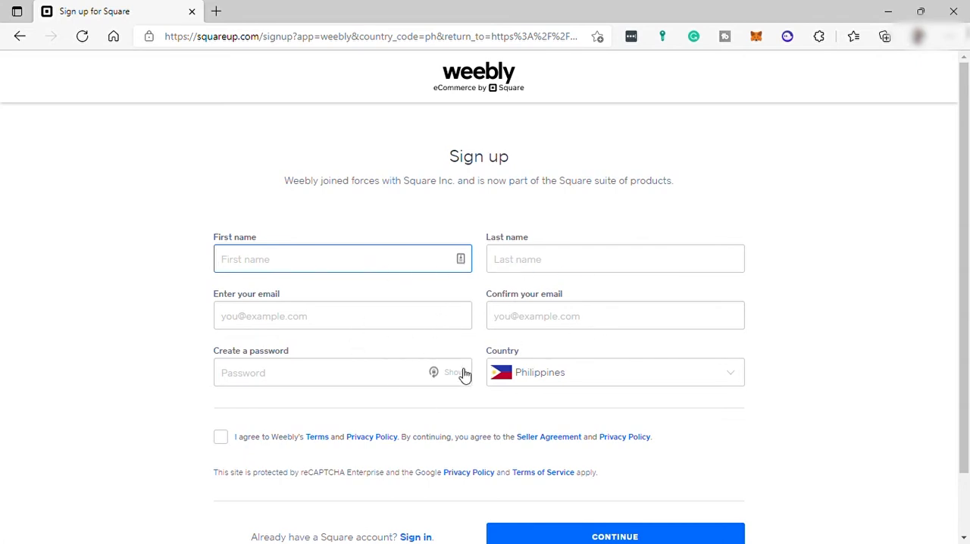
Tick the agreement to the terms and privacy policy on the sign-up form
scroll(down, 3)
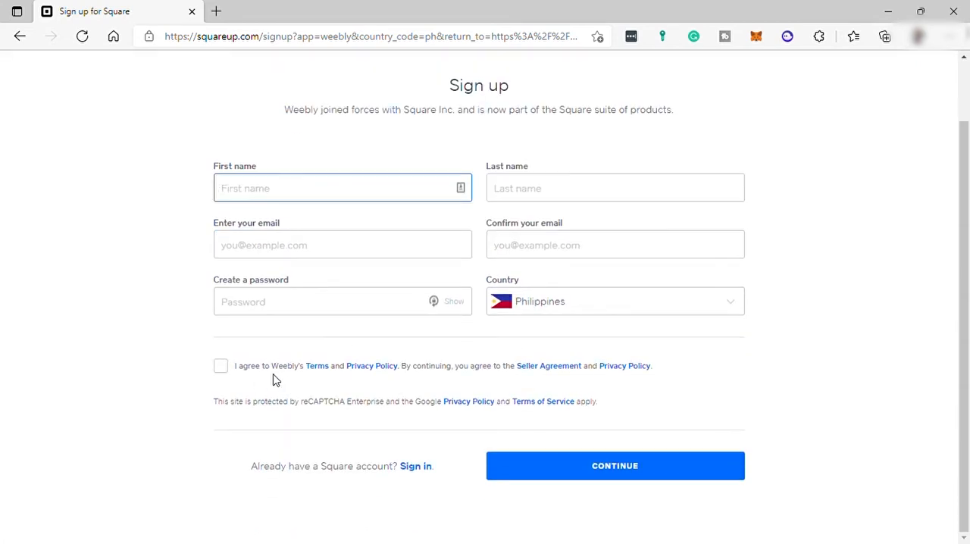
click(221, 365)
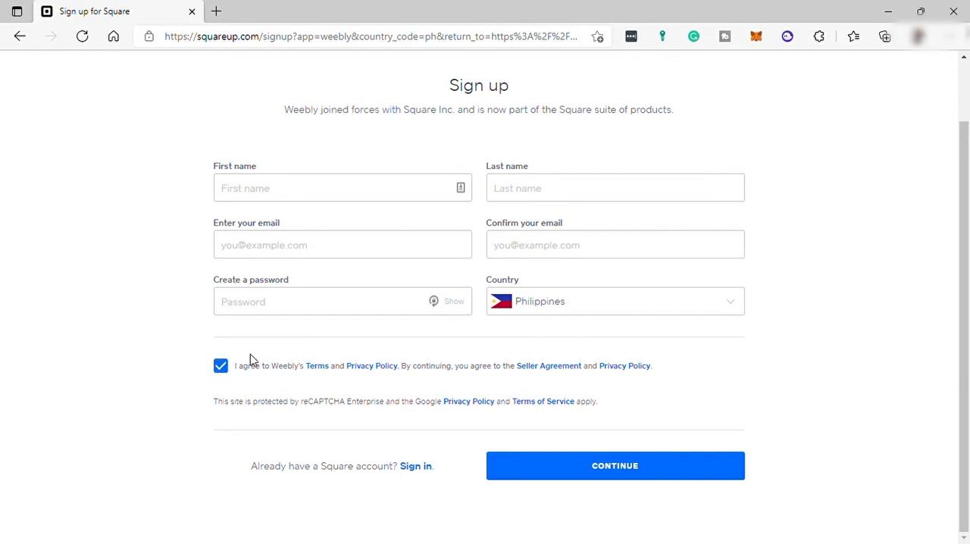
mouse_move(556, 424)
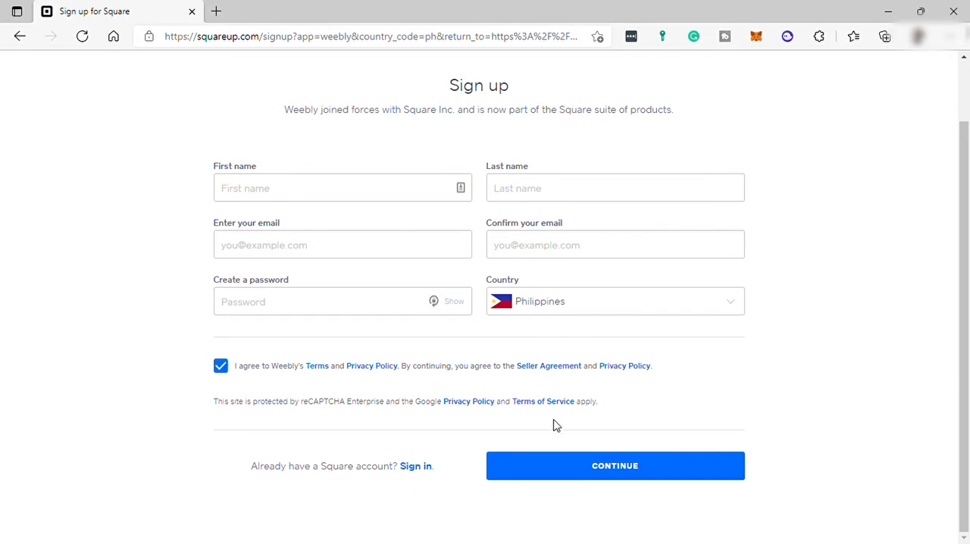
Submit the sign-up details with Continue to reach the onboarding screen
click(615, 465)
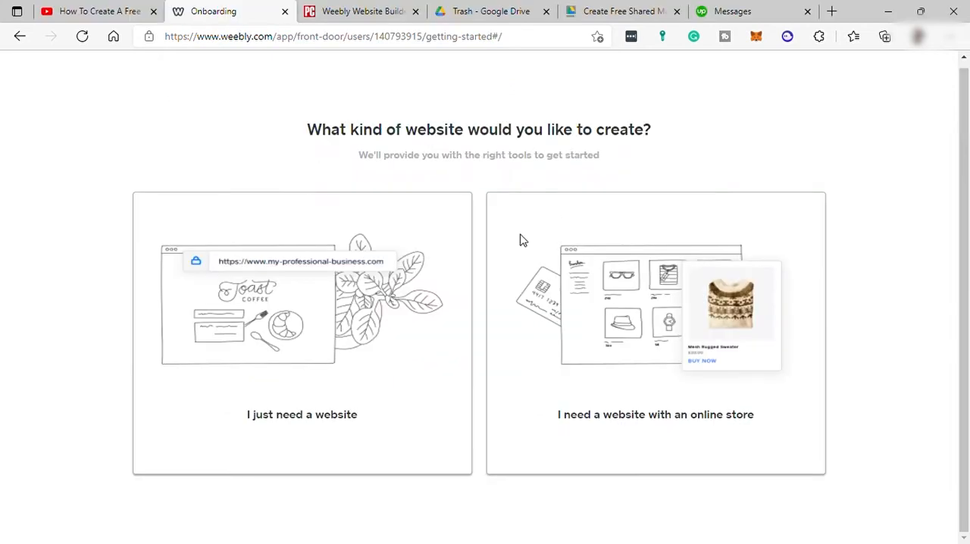
mouse_move(669, 479)
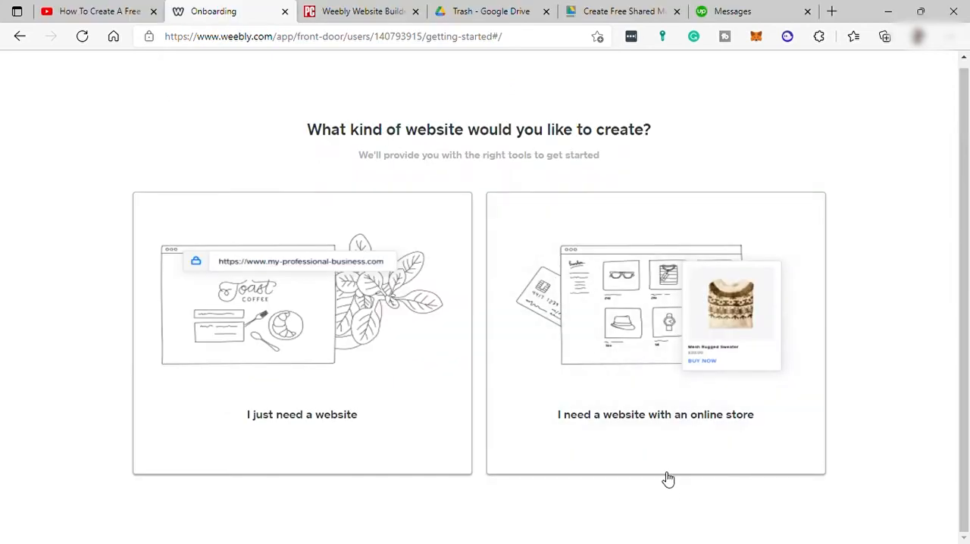
mouse_move(479, 457)
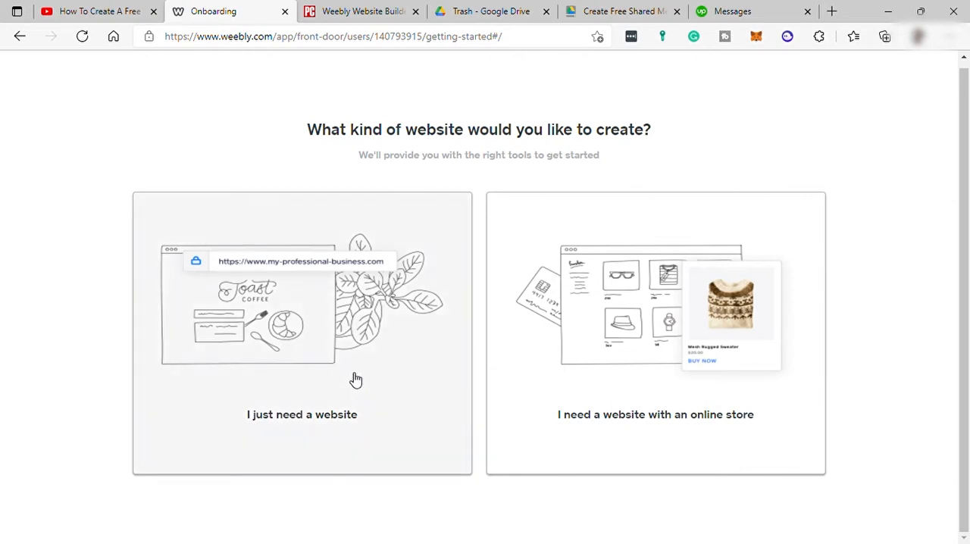
mouse_move(401, 324)
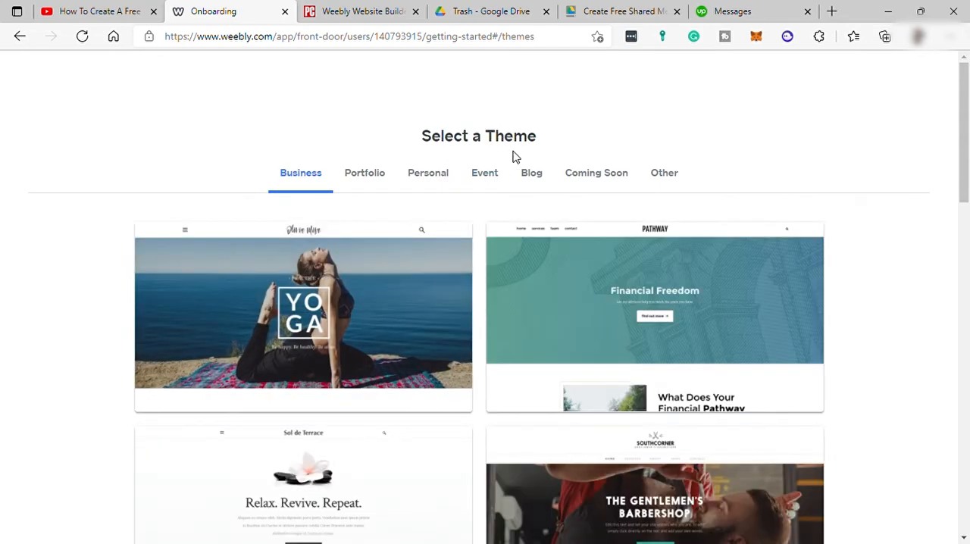
Browse the Portfolio, Personal and other theme categories, then return to Business themes
click(363, 173)
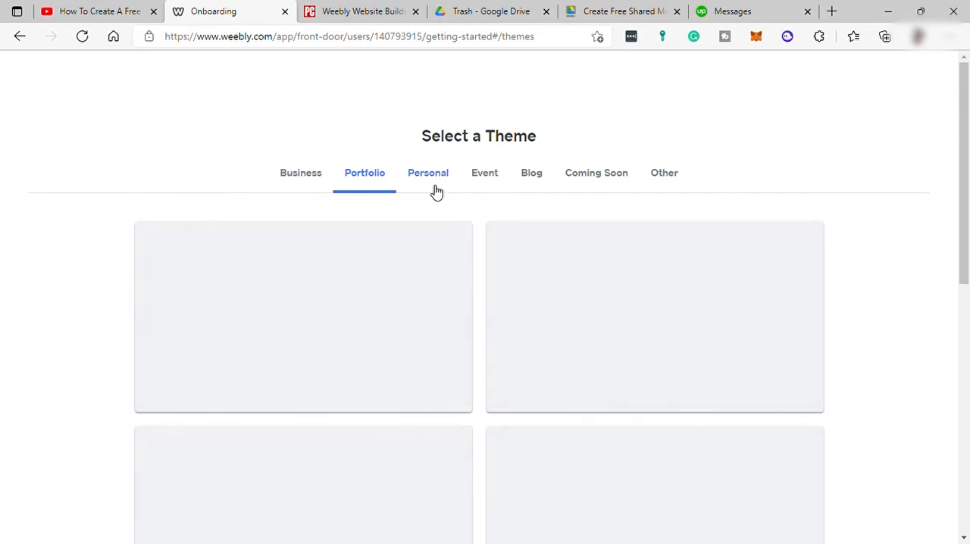
click(427, 172)
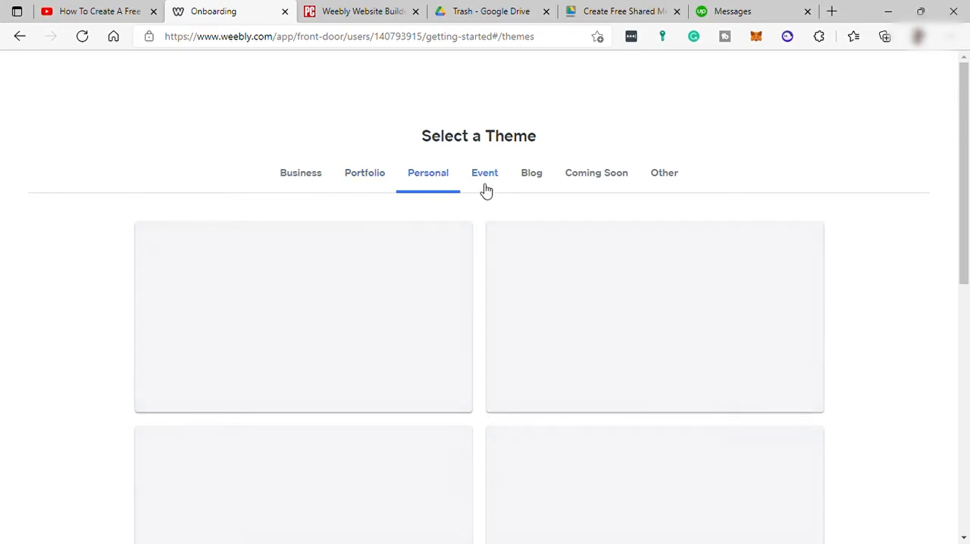
click(484, 173)
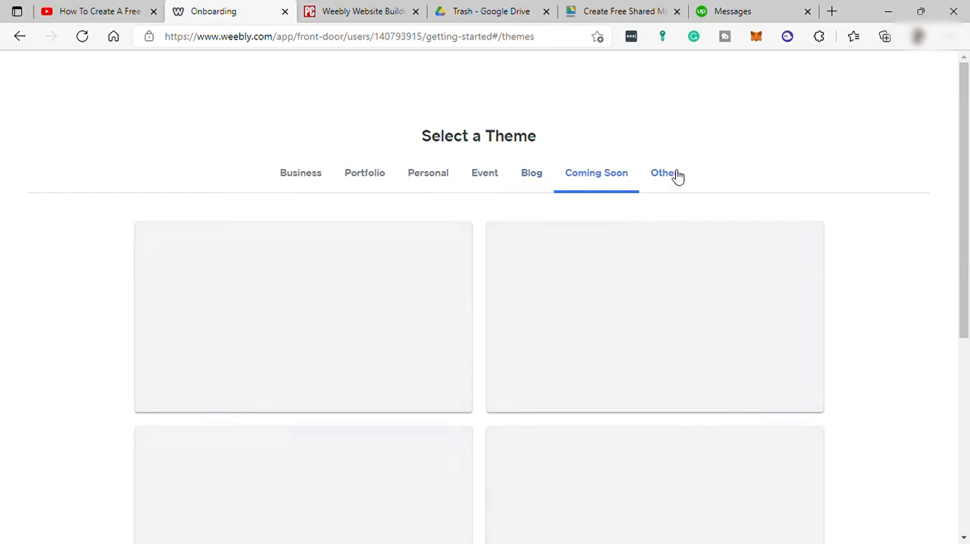
click(300, 173)
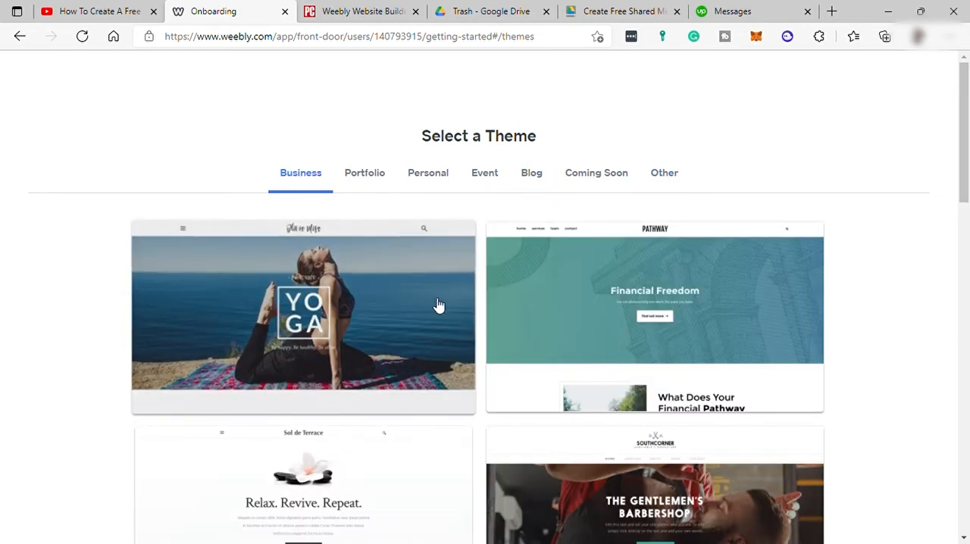
Preview the puppy 'Hey, let's play fetch!' pet-care theme from the Business list
scroll(down, 3)
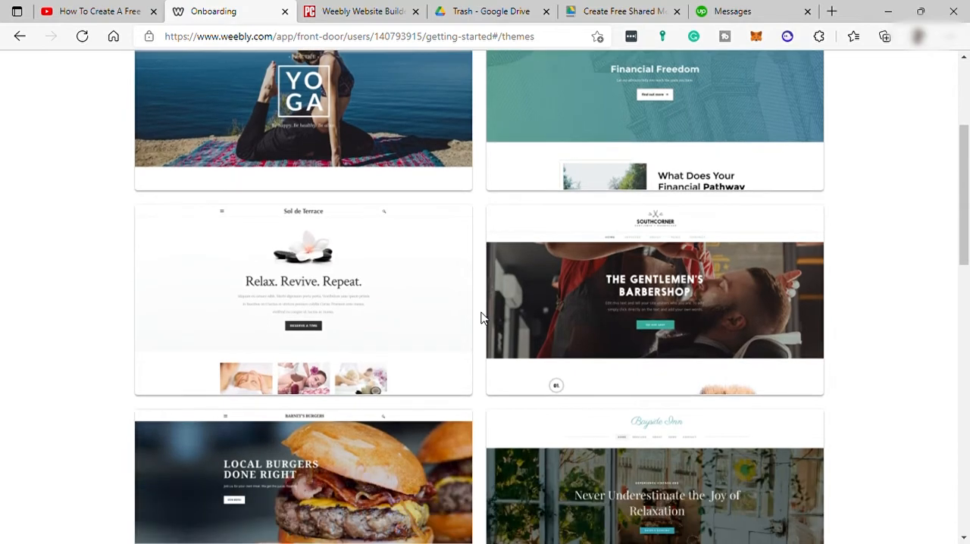
scroll(down, 3)
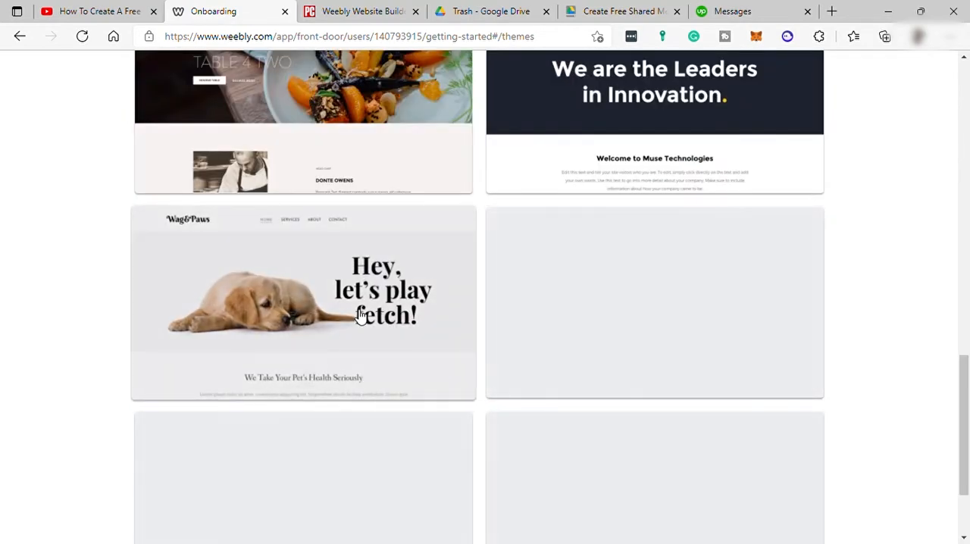
click(303, 303)
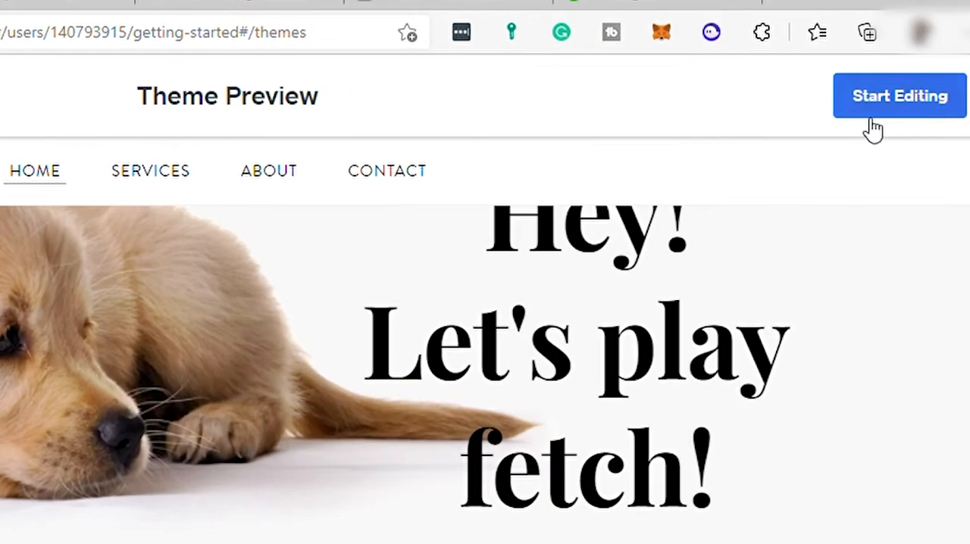
Start building from the theme and check availability of howtotrainyourdog.com
click(898, 96)
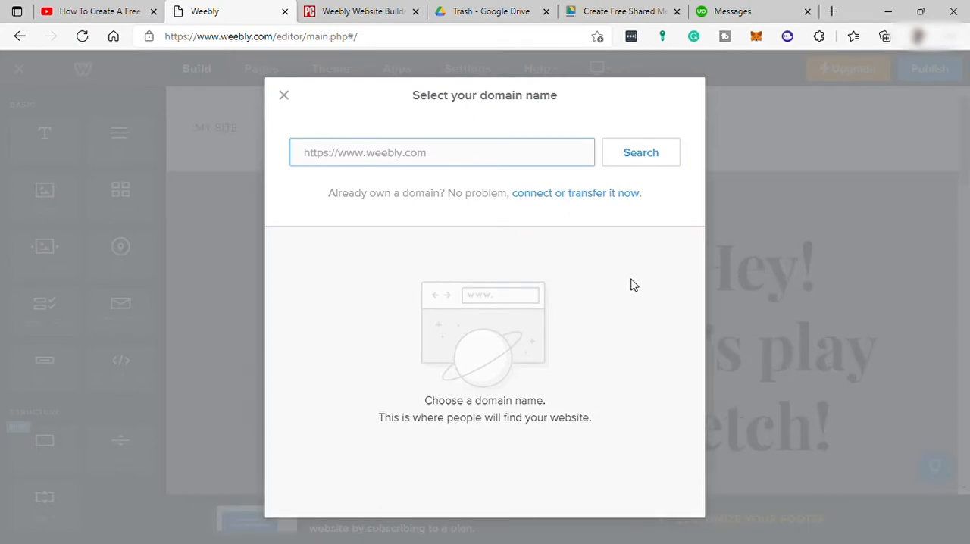
text(howtotrainyourdog)
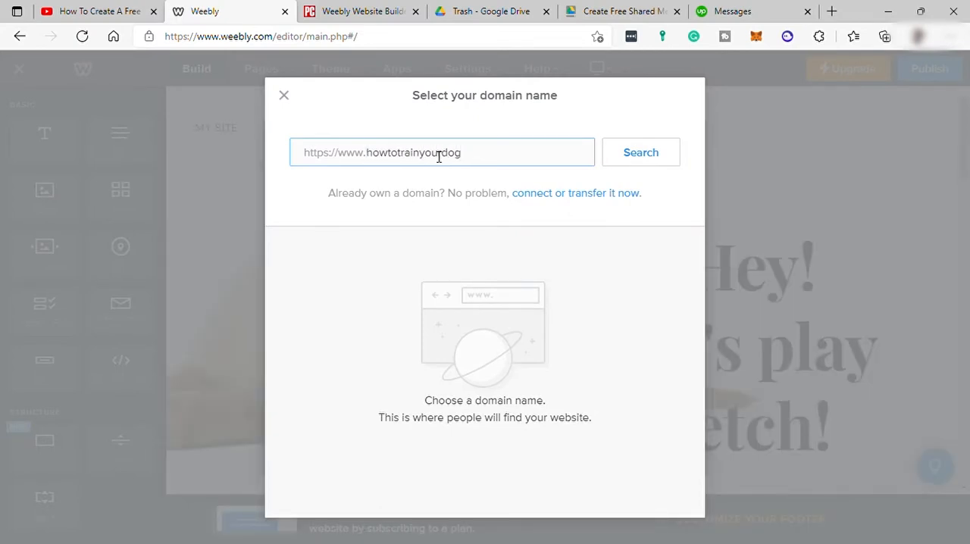
text(.com)
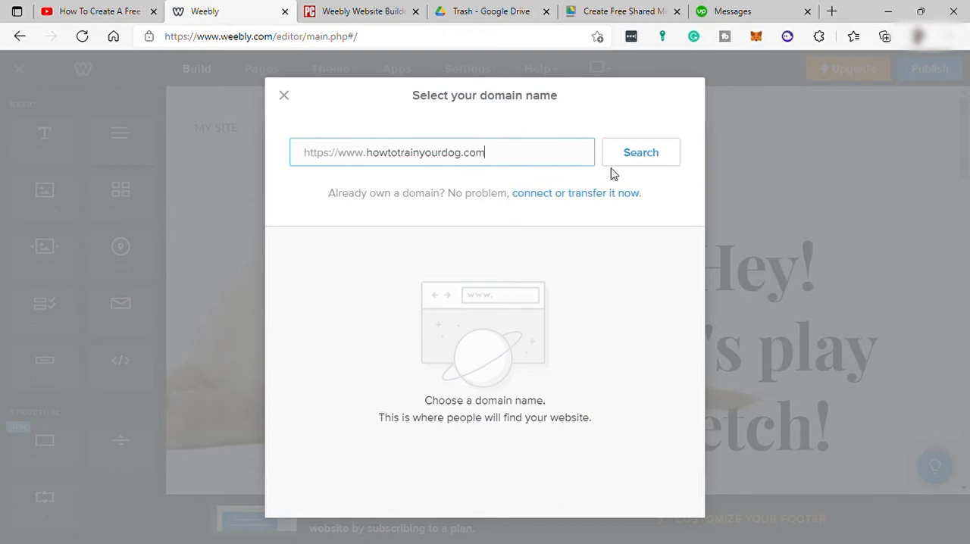
click(639, 151)
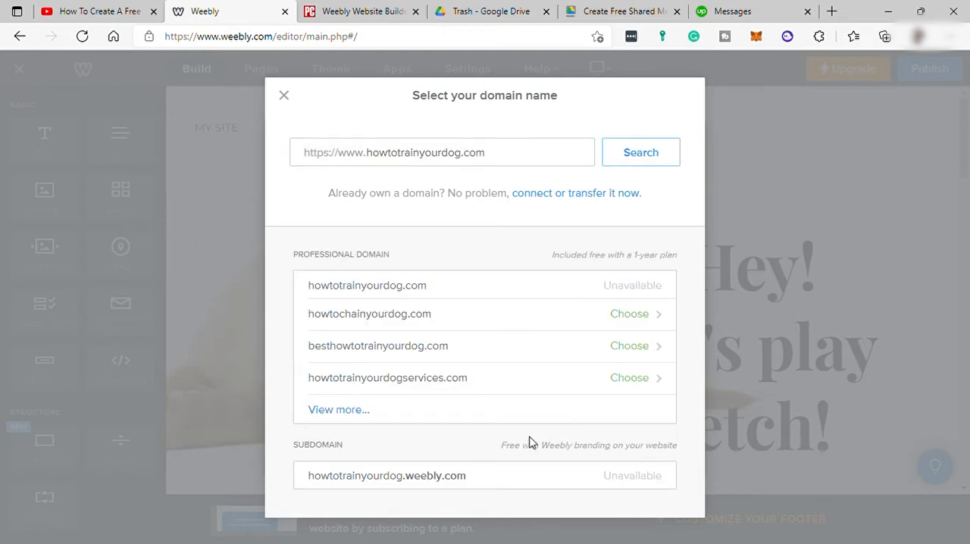
mouse_move(432, 354)
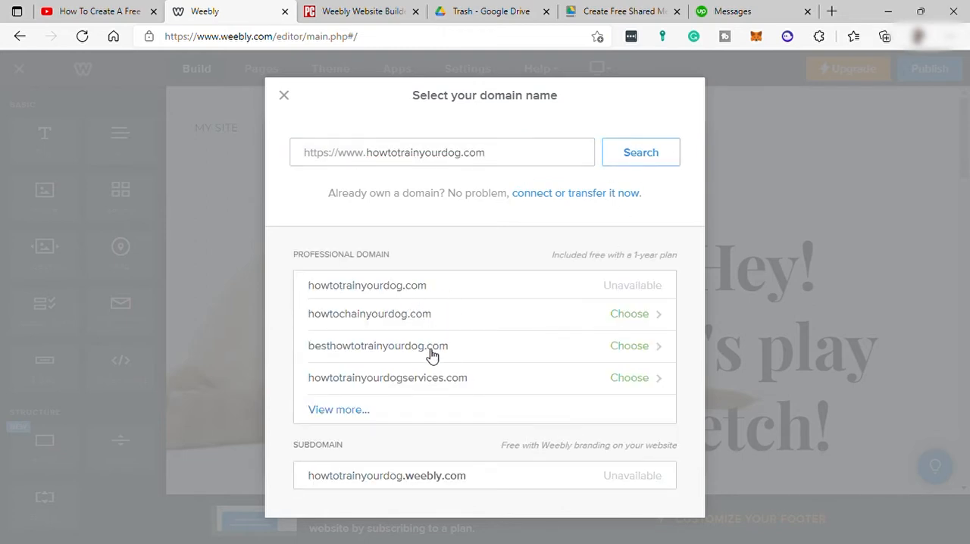
mouse_move(437, 322)
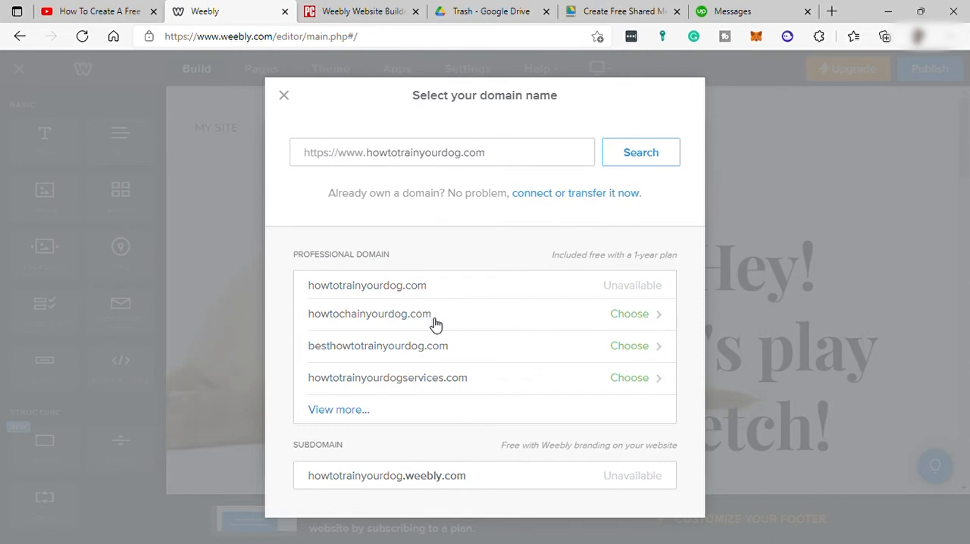
mouse_move(407, 362)
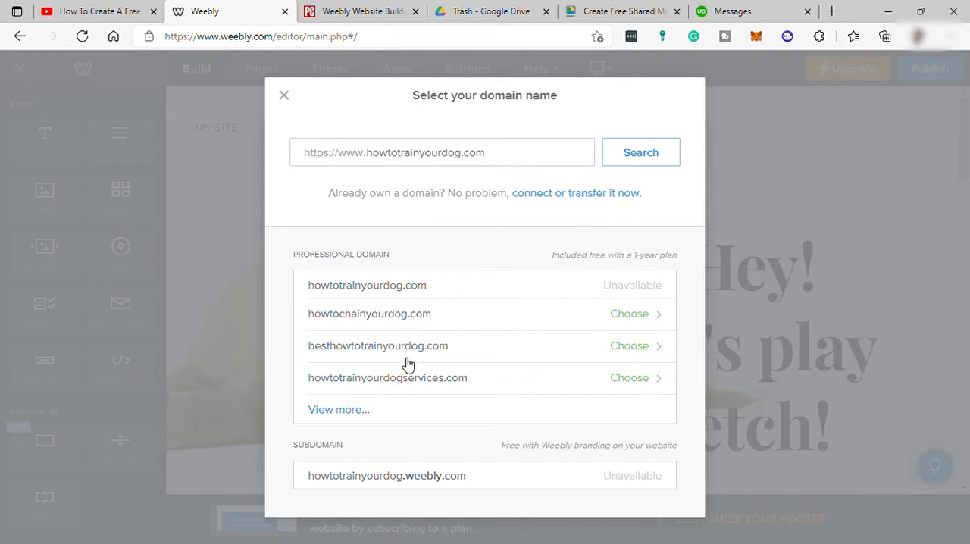
mouse_move(412, 388)
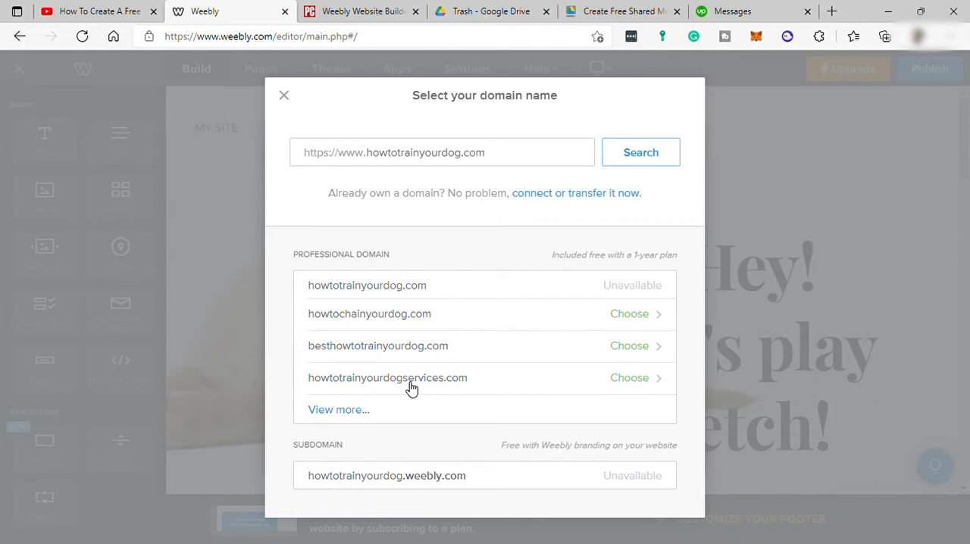
Choose the suggested howtotrainyourdogservices.com domain, bringing up the upgrade plans
click(628, 377)
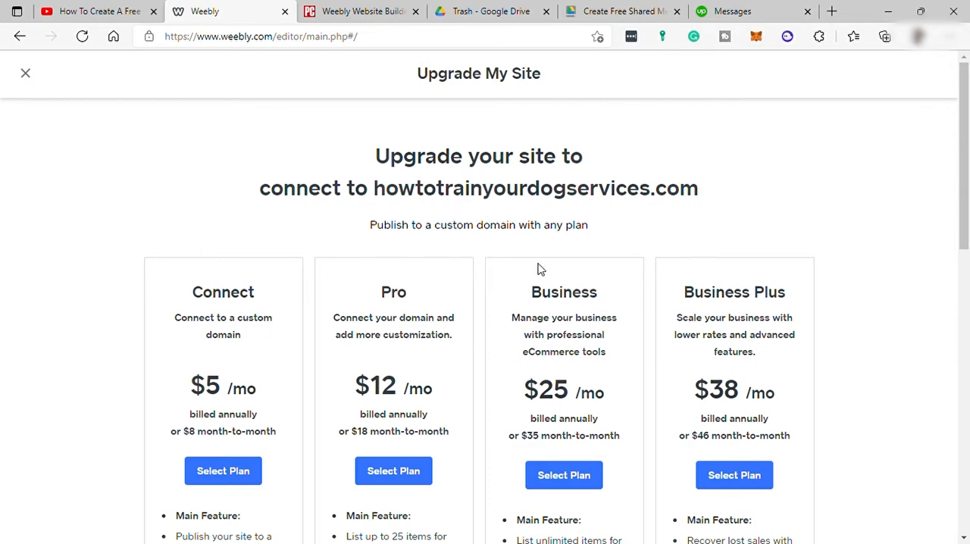
scroll(down, 3)
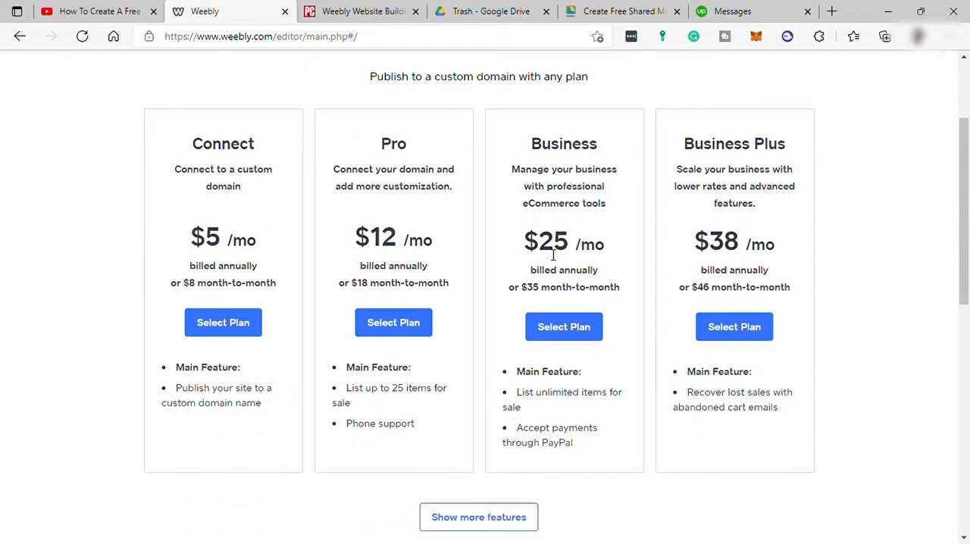
scroll(down, 3)
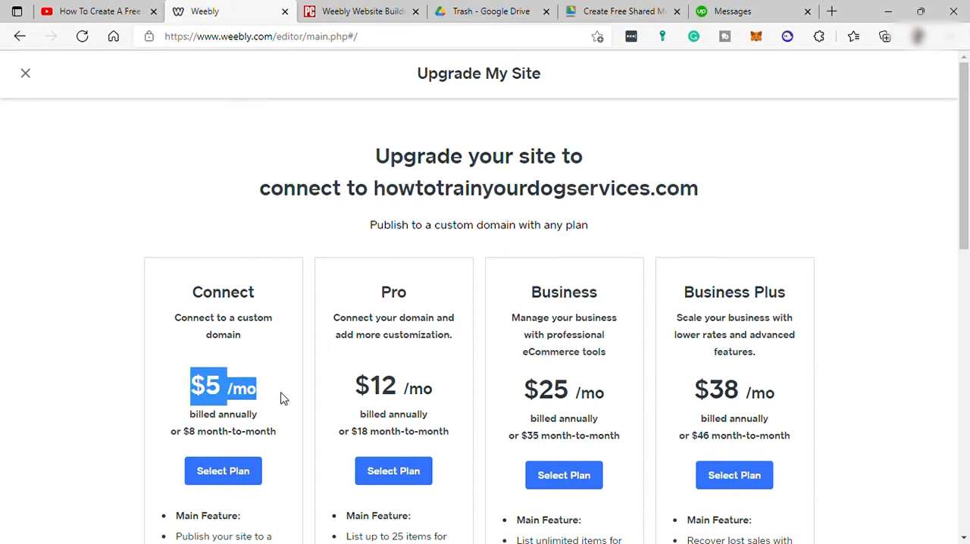
scroll(down, 3)
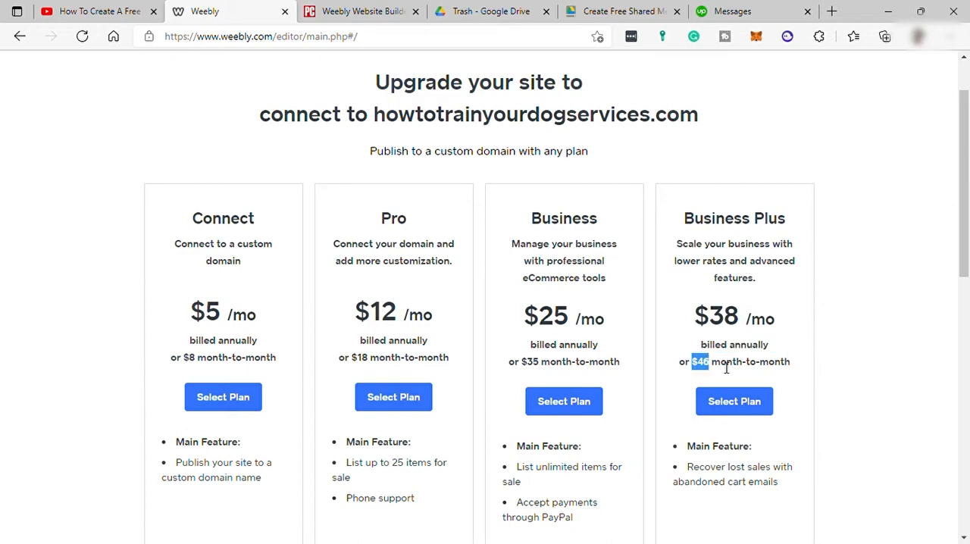
scroll(down, 3)
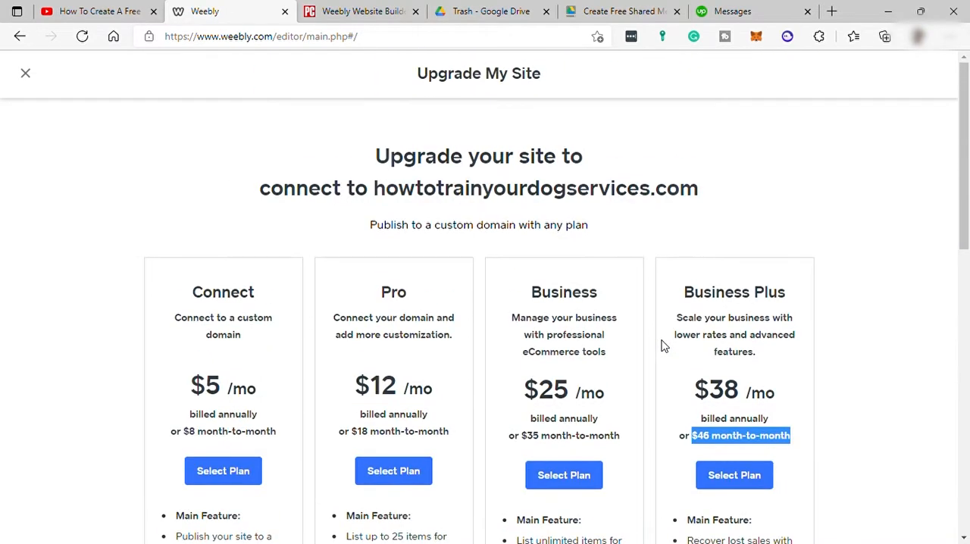
scroll(down, 3)
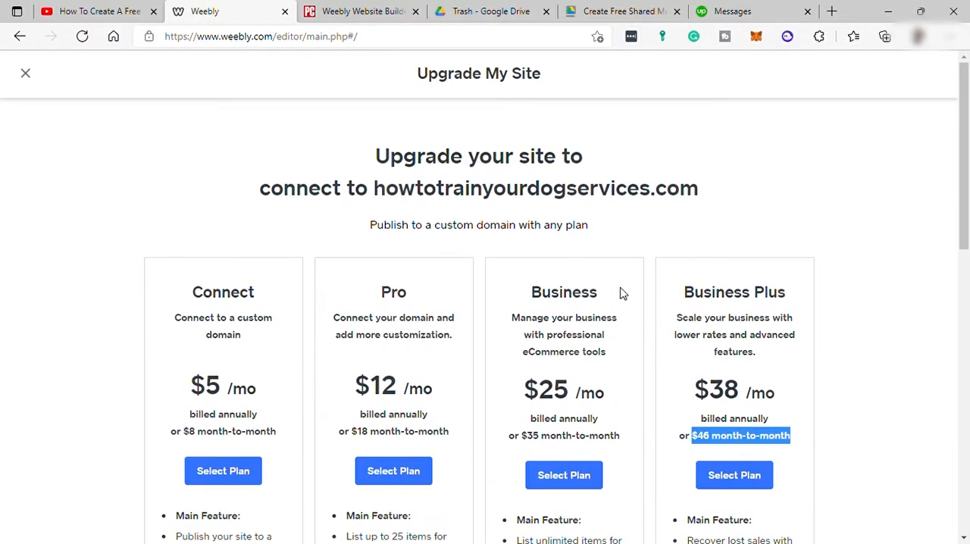
mouse_move(112, 97)
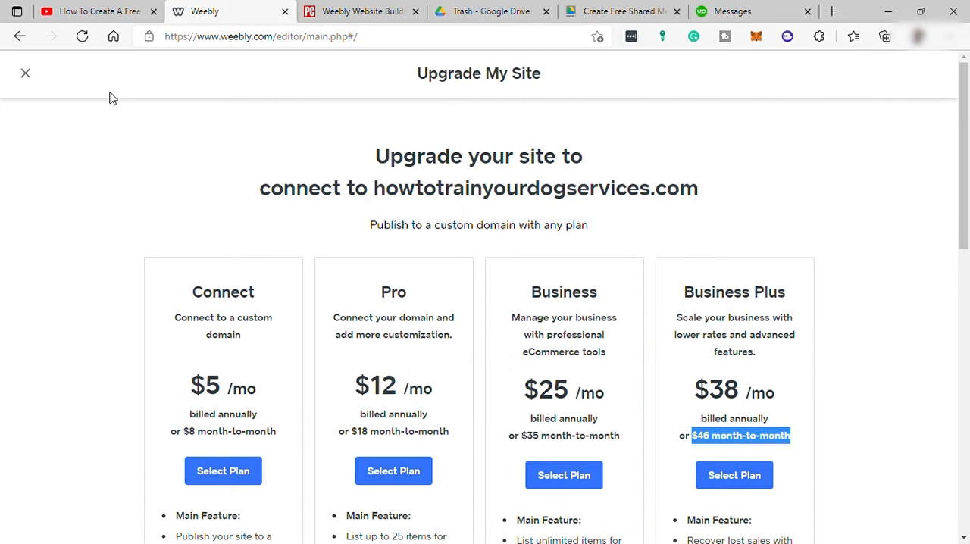
mouse_move(24, 73)
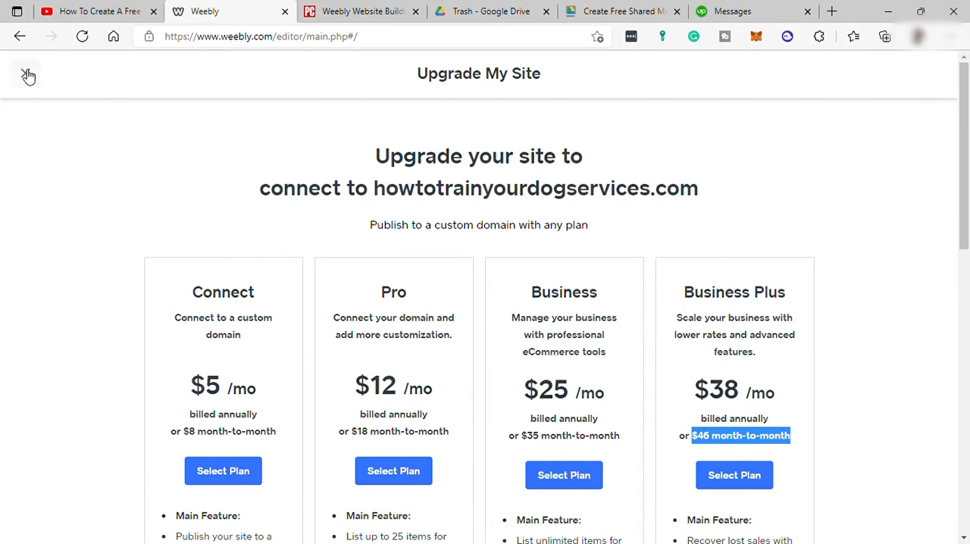
Close the upgrade page, the Updated Apps notice and the domain-name dialog to return to the editor
click(27, 73)
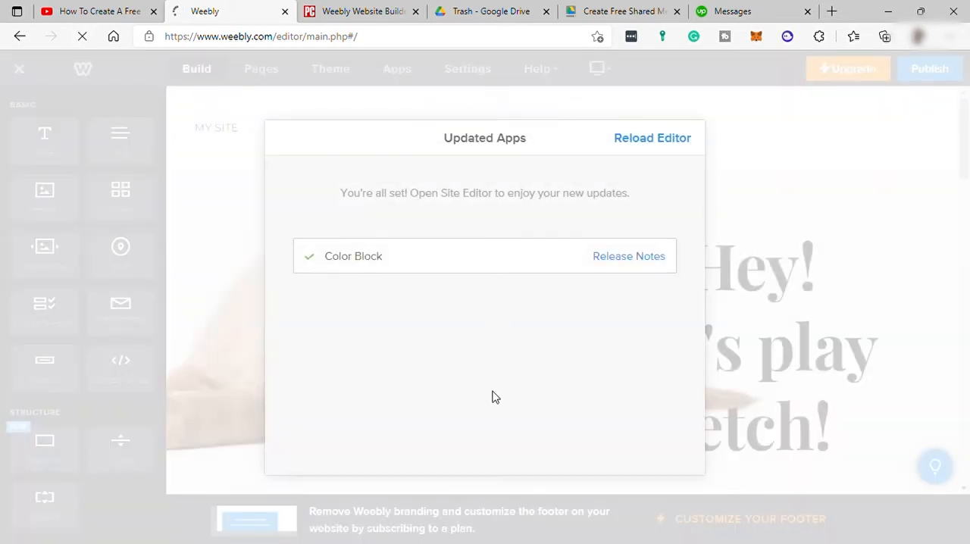
click(651, 138)
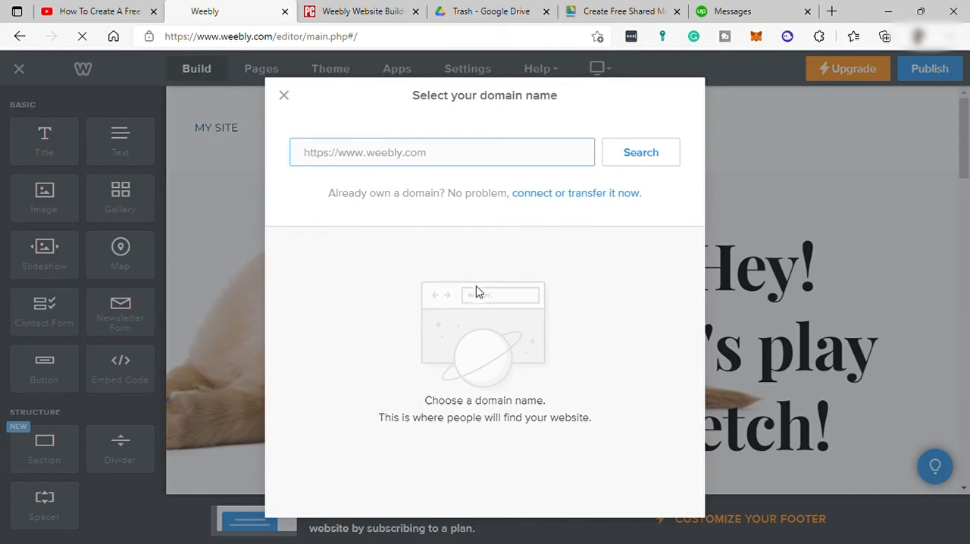
click(285, 94)
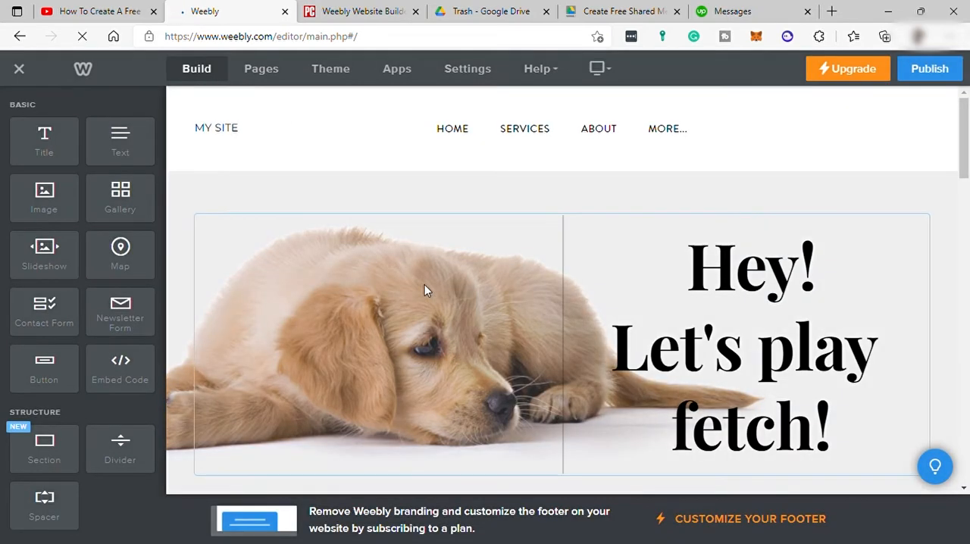
click(715, 323)
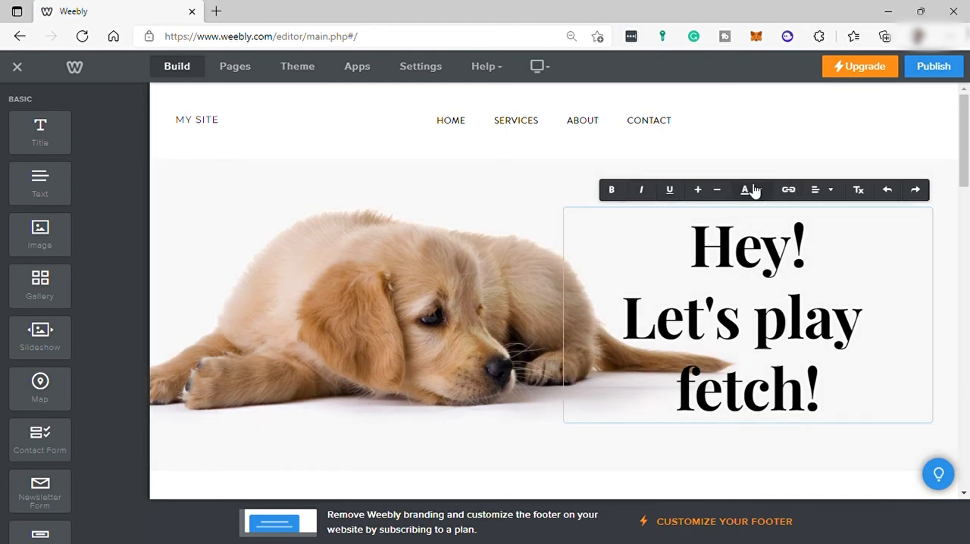
click(761, 189)
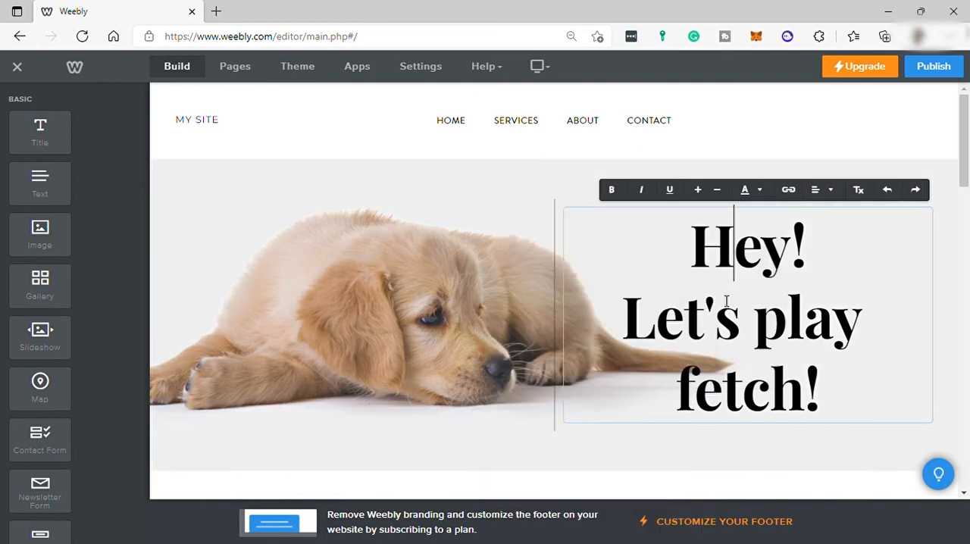
scroll(down, 3)
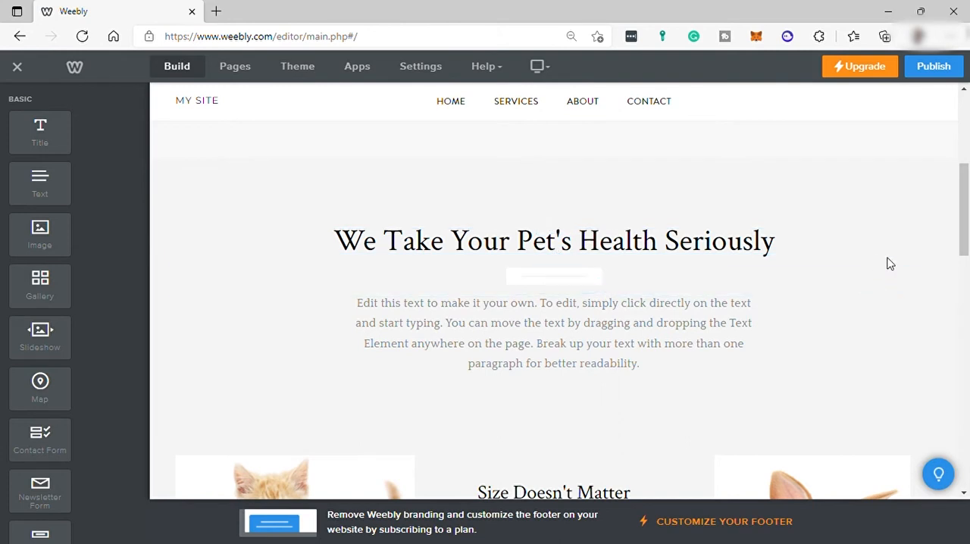
click(553, 241)
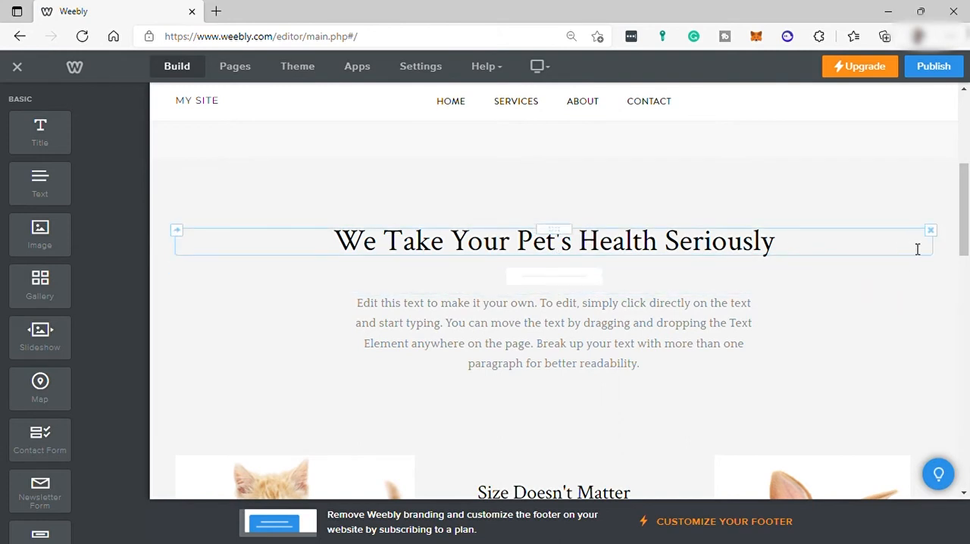
click(930, 230)
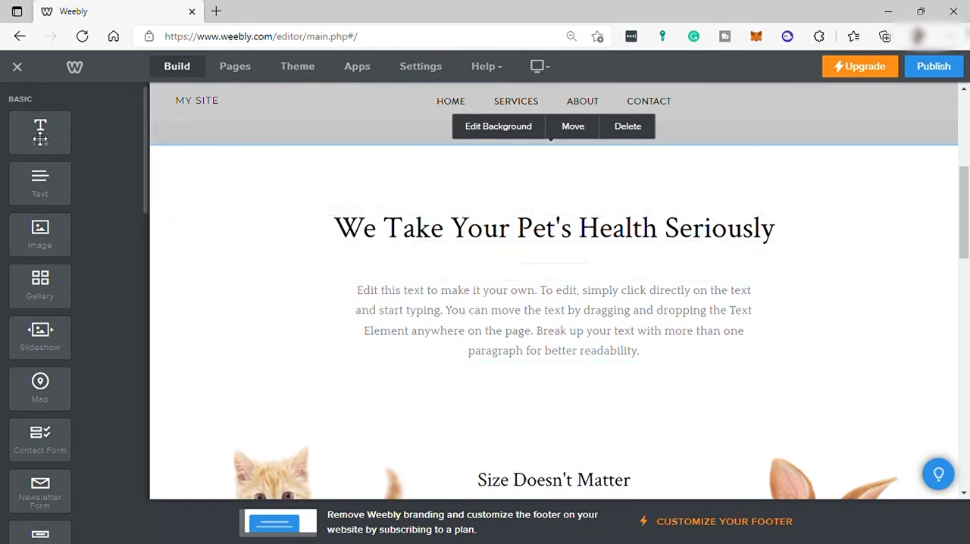
mouse_move(74, 245)
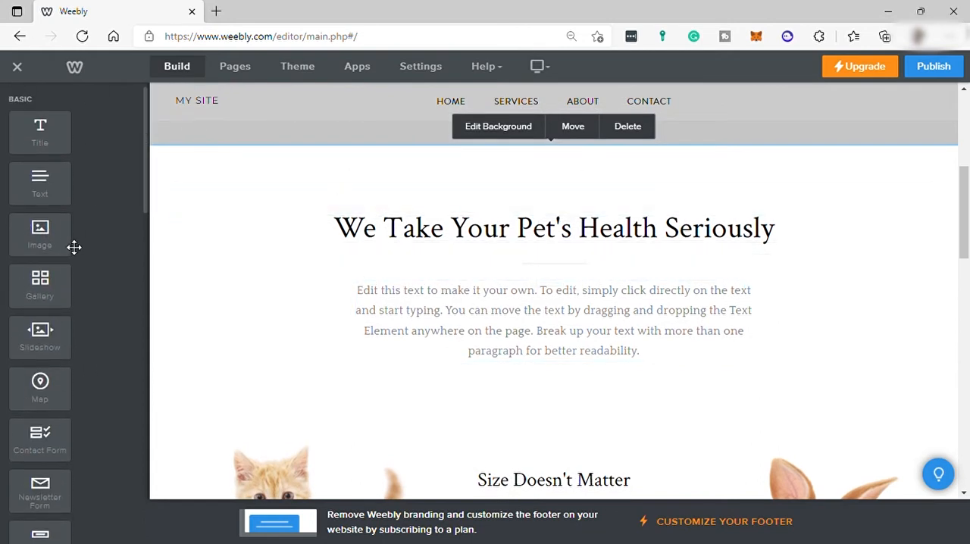
mouse_move(42, 123)
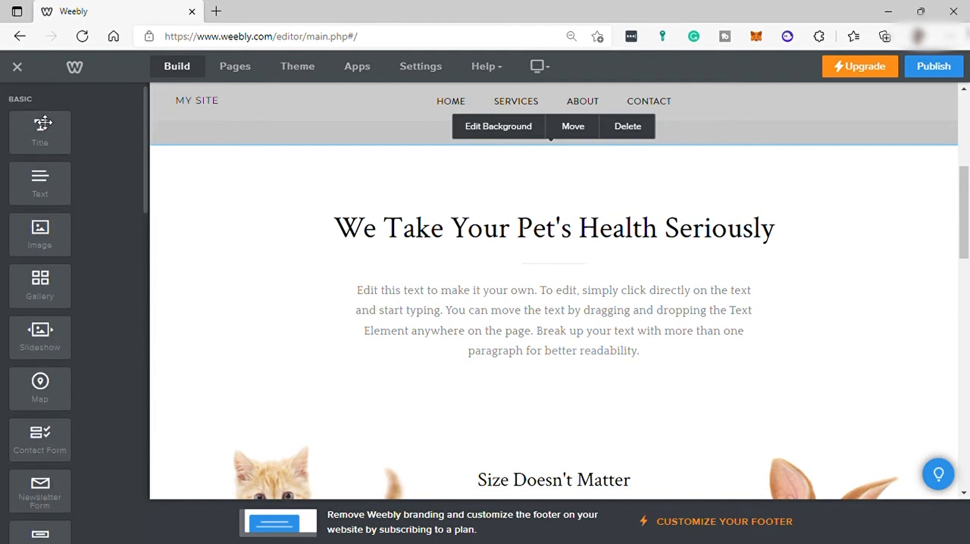
mouse_move(39, 229)
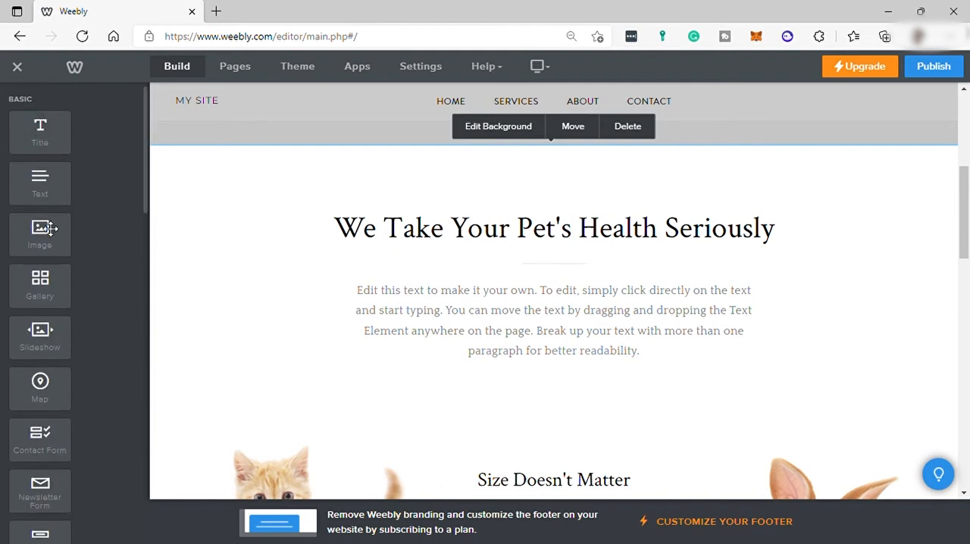
Drop an empty Image element below the pet health heading and close its upload window
drag(39, 233, 630, 255)
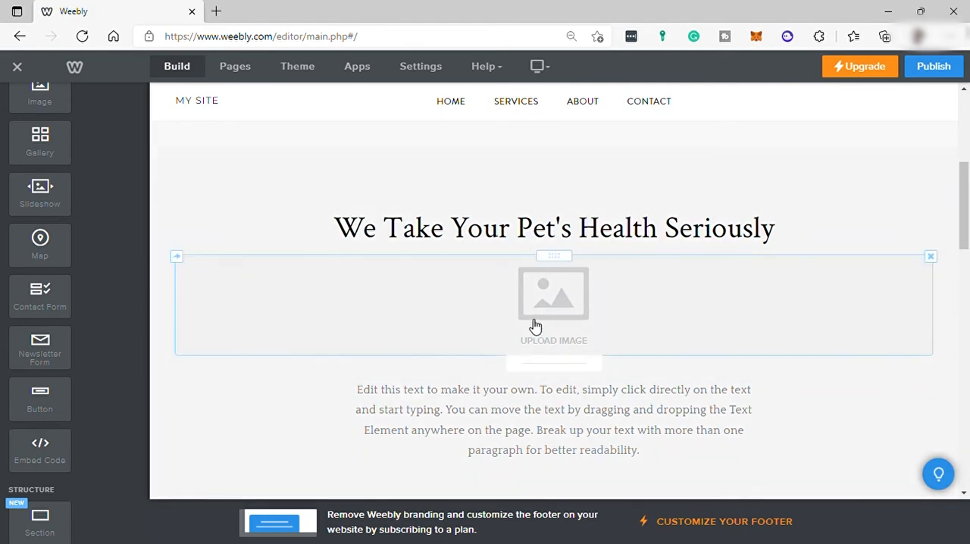
click(553, 294)
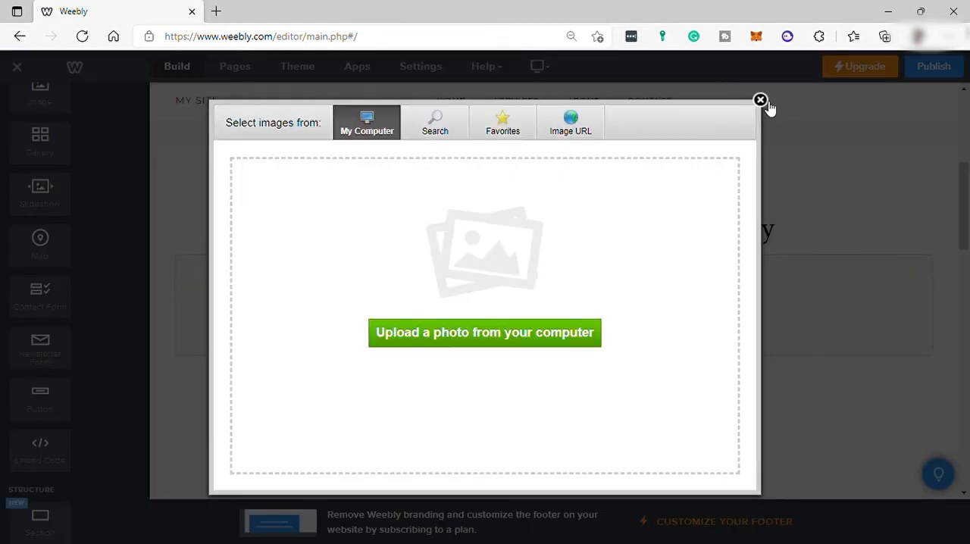
click(760, 100)
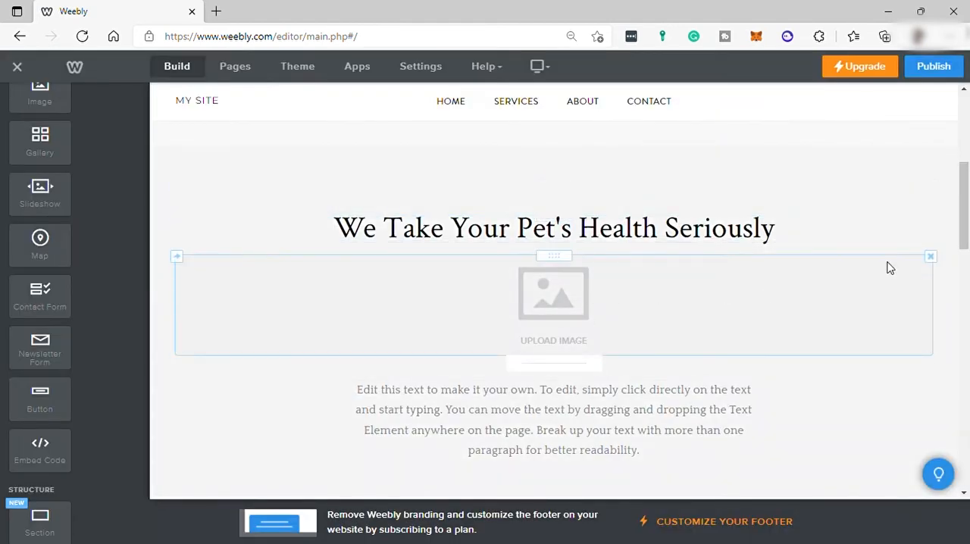
click(931, 256)
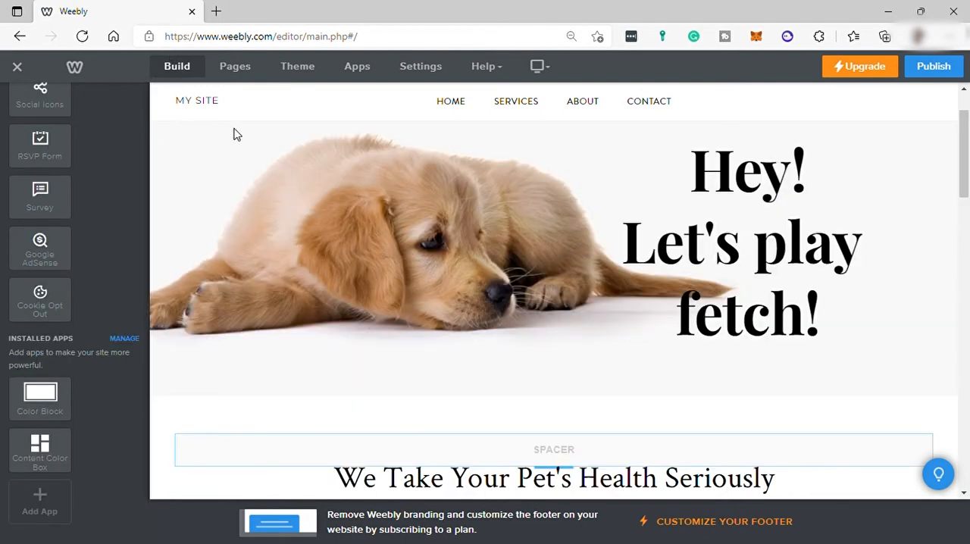
View the site's Pages list, then open the App Center via Apps
click(234, 66)
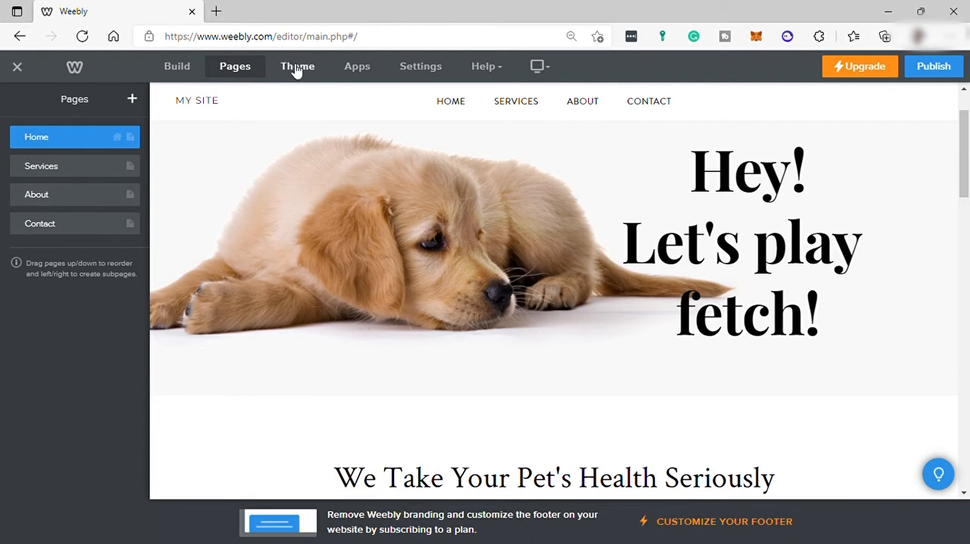
mouse_move(294, 73)
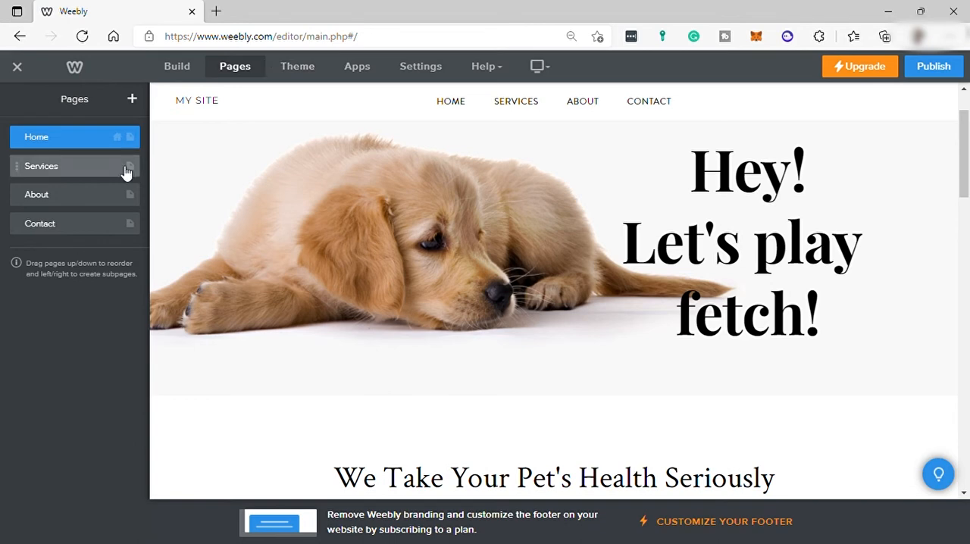
click(297, 67)
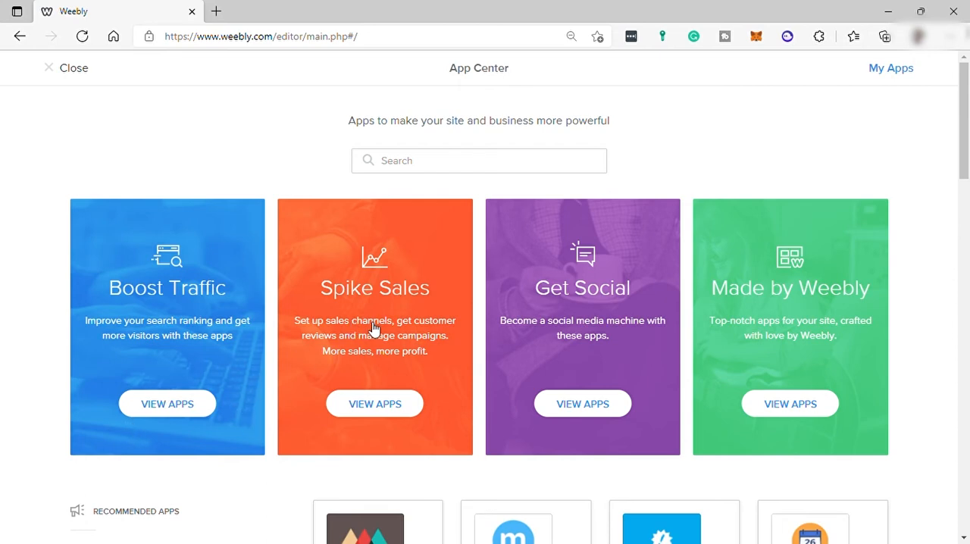
Open the site Settings showing the General page with Site Title 'My Site'
scroll(down, 3)
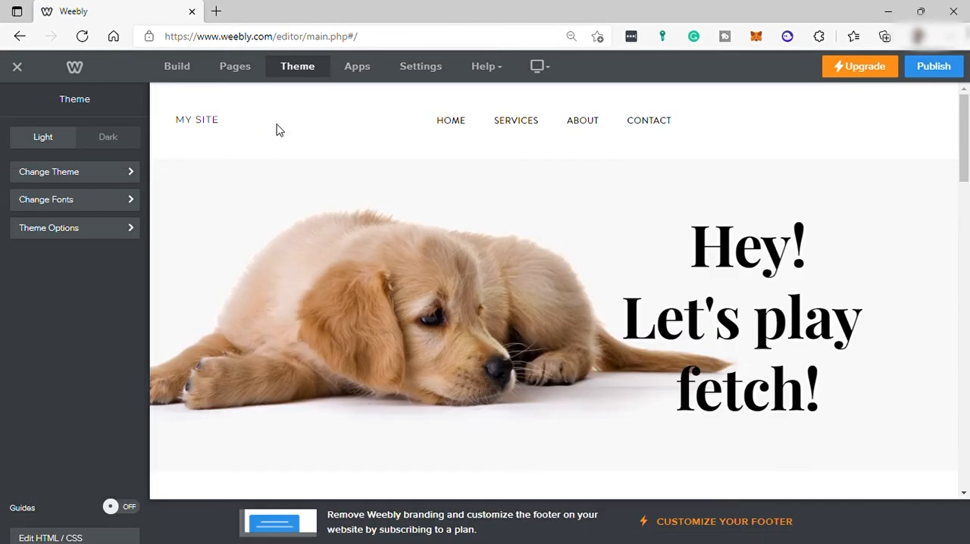
click(421, 67)
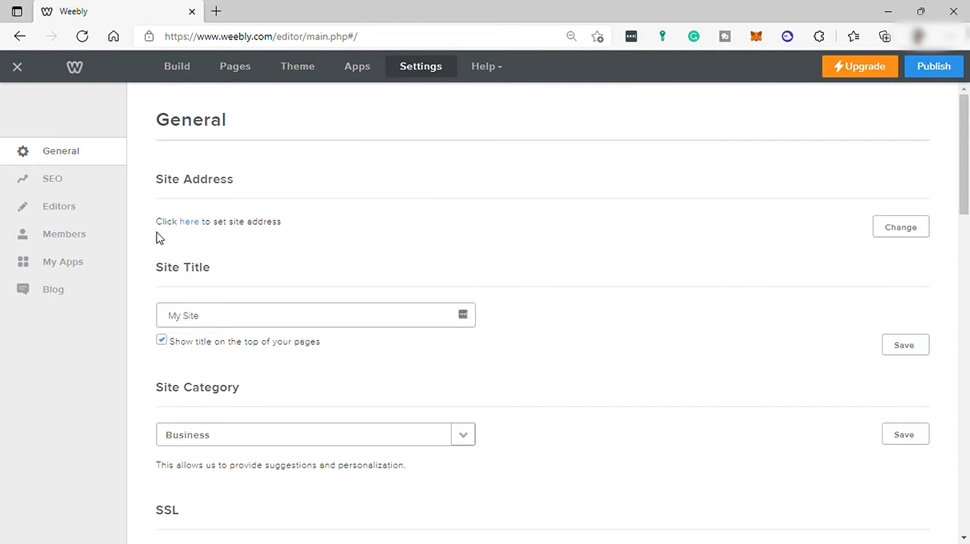
View the SEO settings page and the Help menu, then return to the Build view
scroll(down, 3)
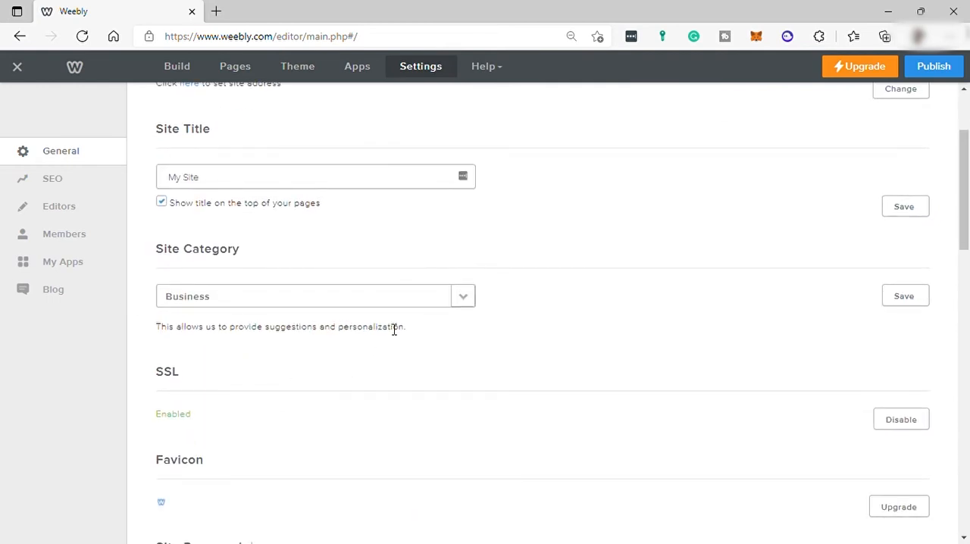
click(51, 179)
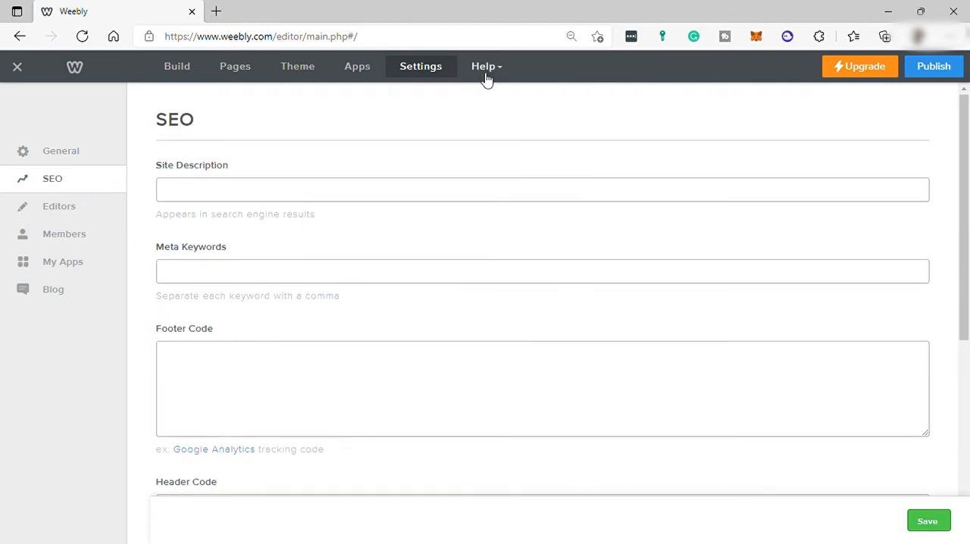
click(484, 67)
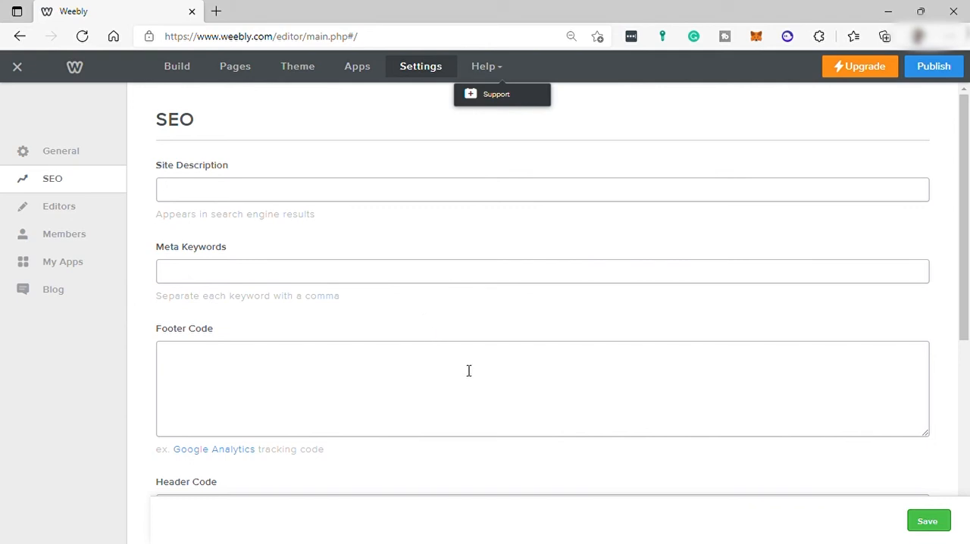
scroll(down, 3)
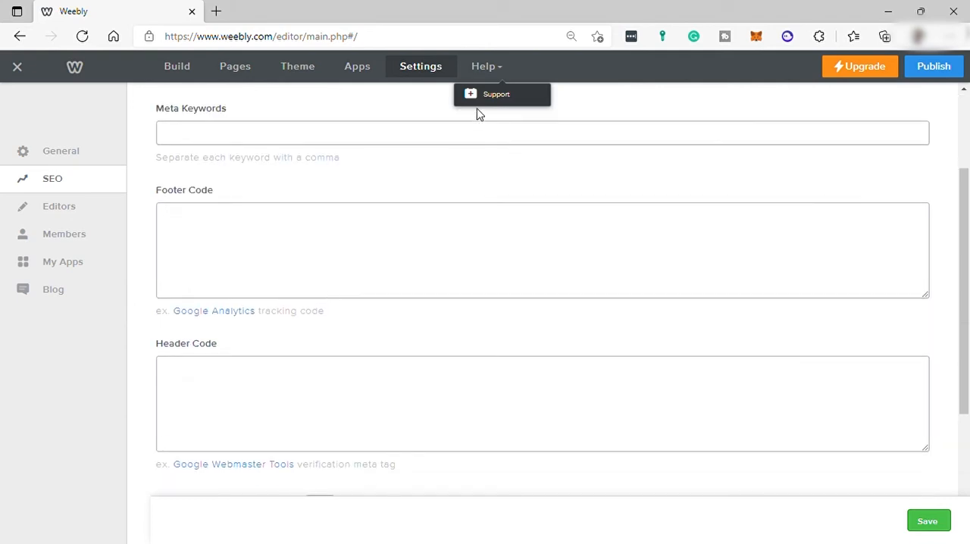
click(176, 67)
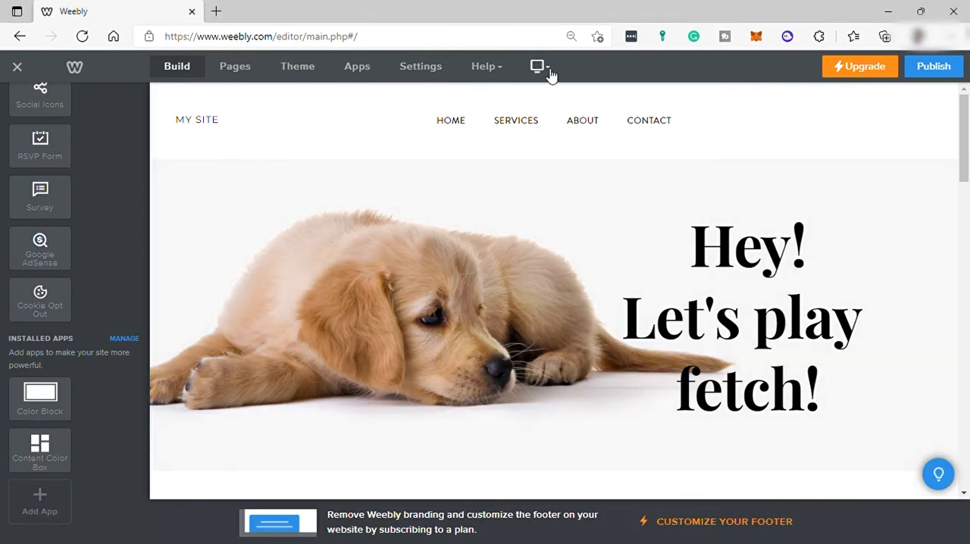
Scroll past the puppy banner to the 'We Take Your Pet's Health Seriously' section
click(538, 66)
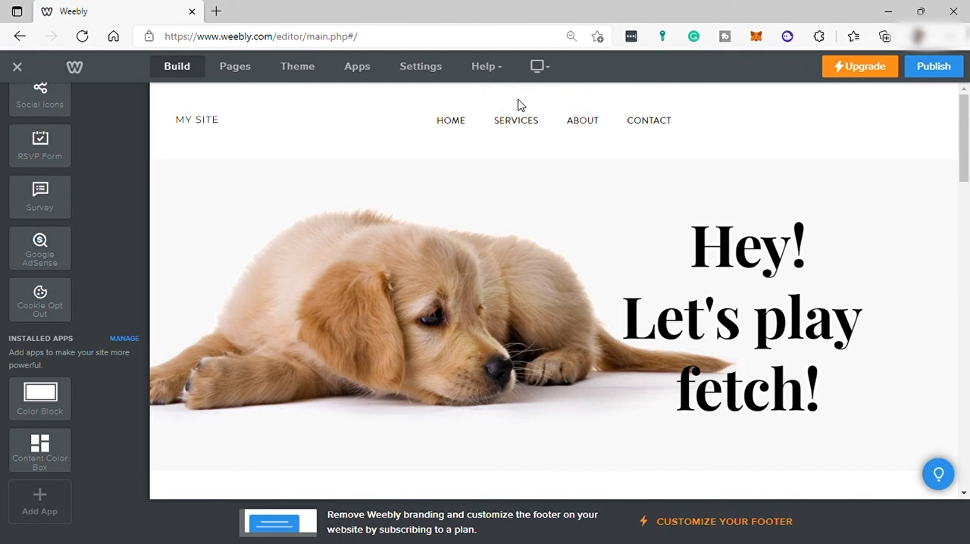
mouse_move(563, 89)
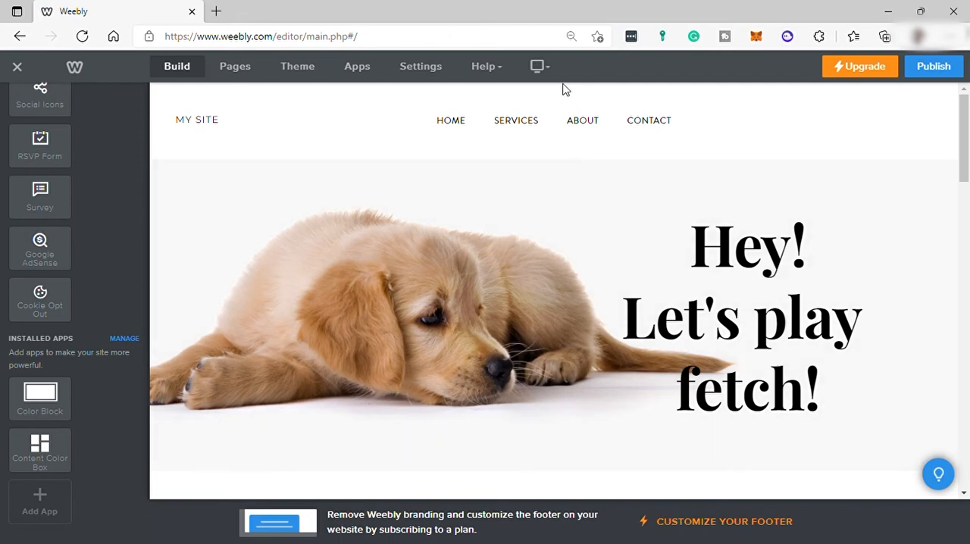
mouse_move(536, 95)
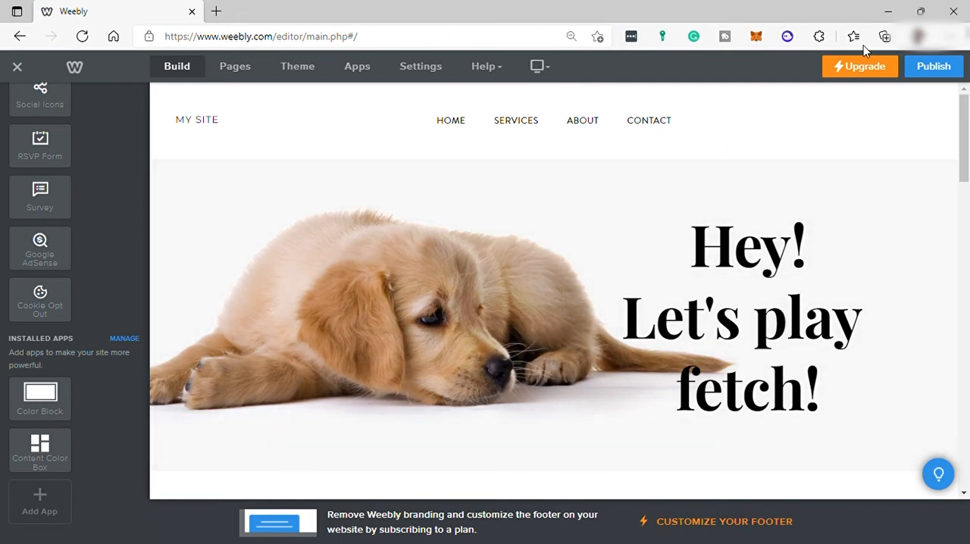
mouse_move(844, 112)
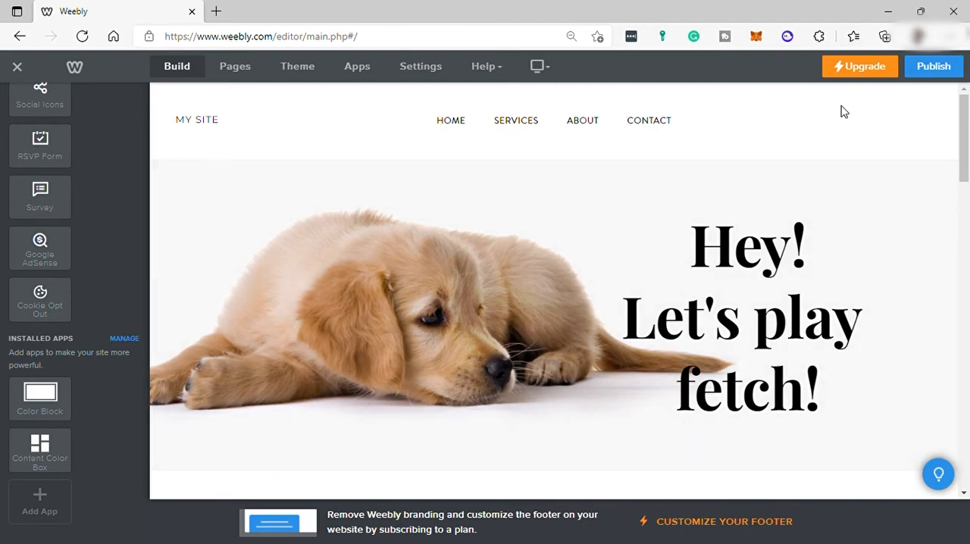
mouse_move(818, 163)
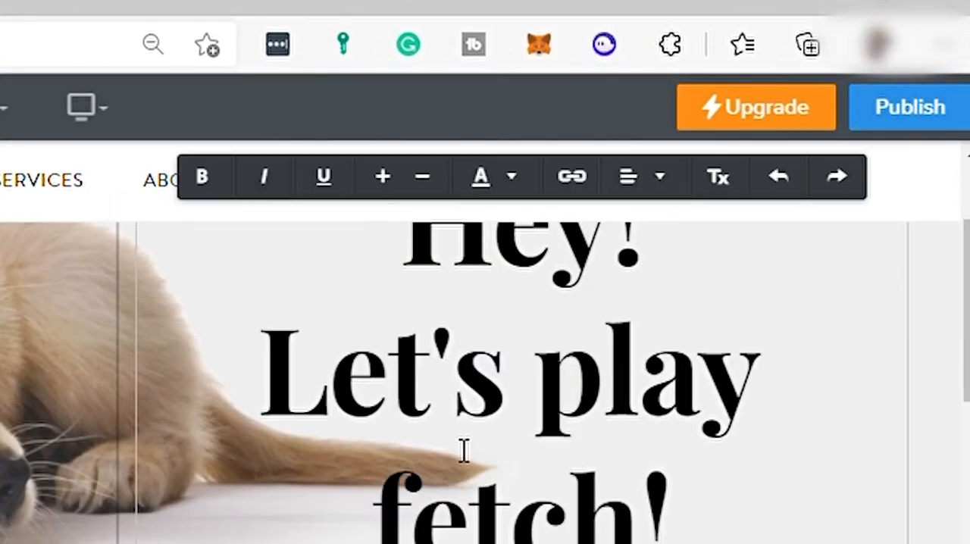
scroll(down, 3)
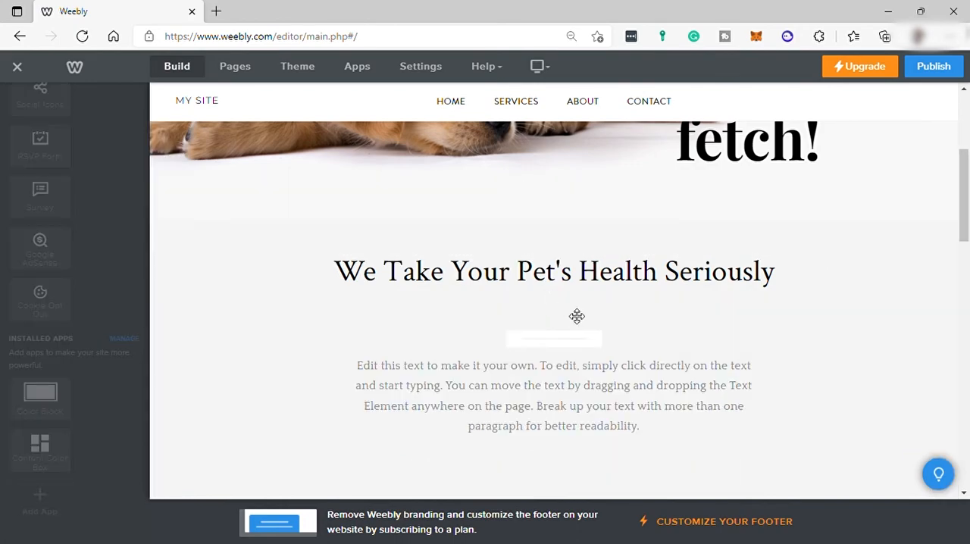
Label the new button under the intro paragraph 'BUY NO!' and reselect its block
scroll(down, 3)
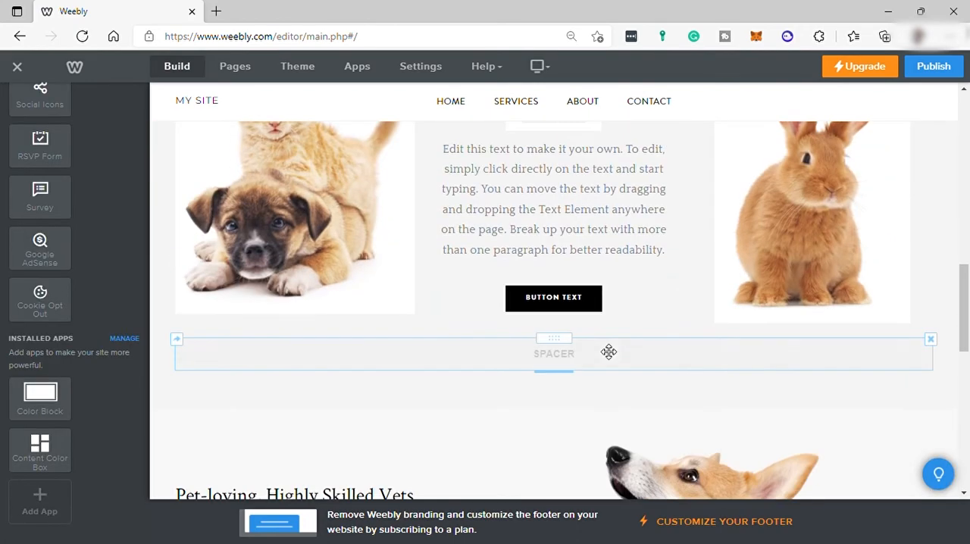
scroll(down, 3)
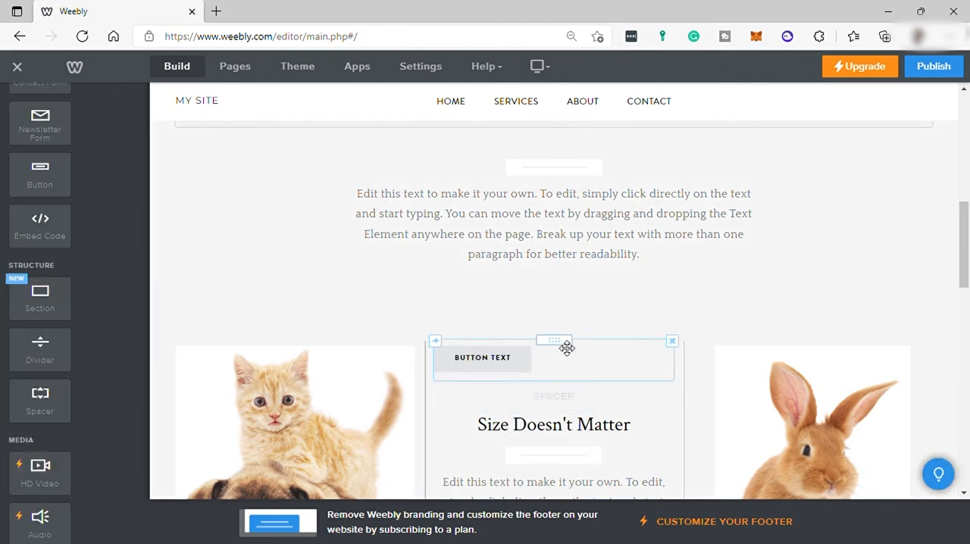
click(482, 357)
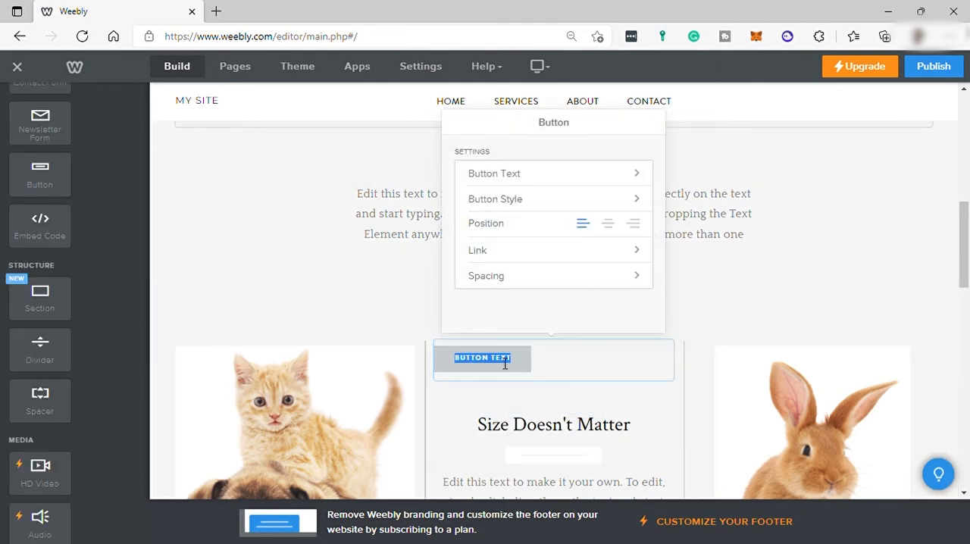
text(BUY NO!)
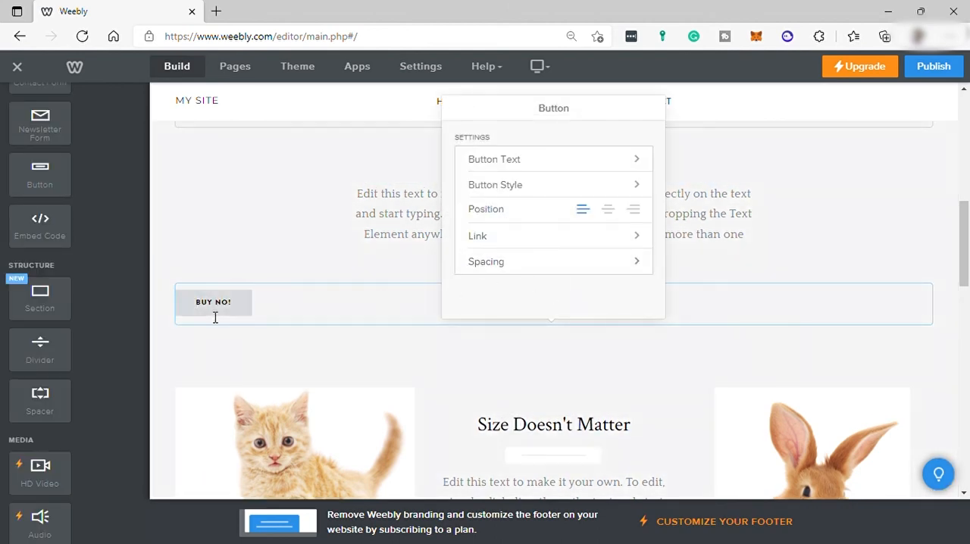
click(670, 294)
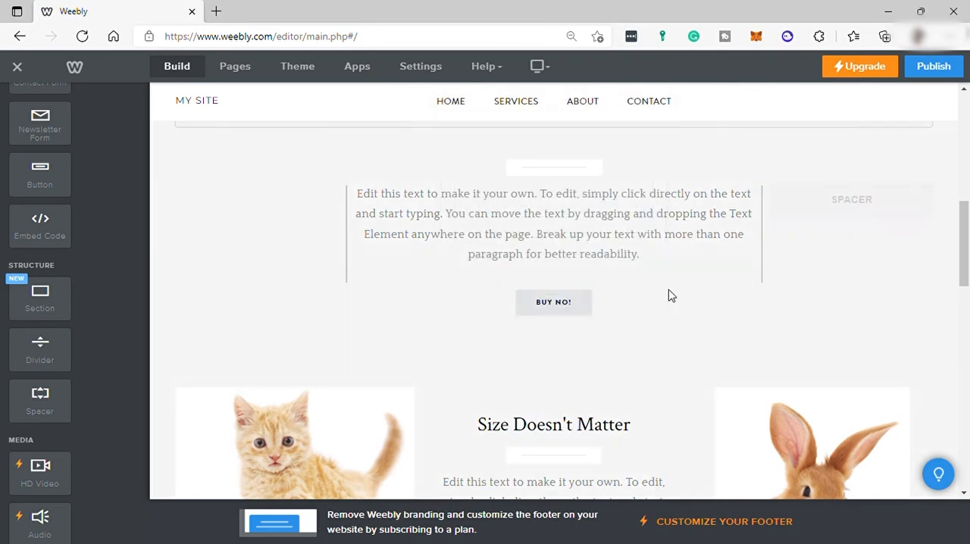
click(553, 301)
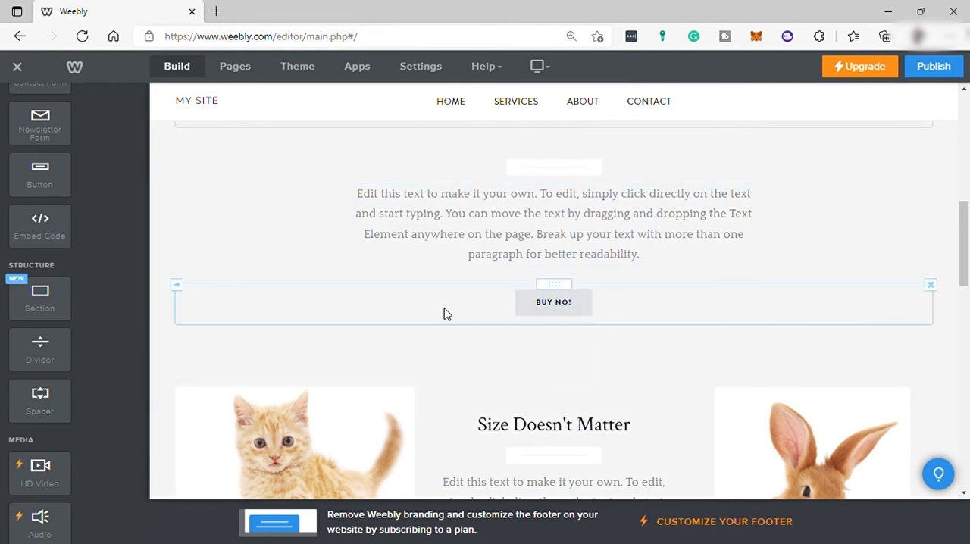
mouse_move(330, 300)
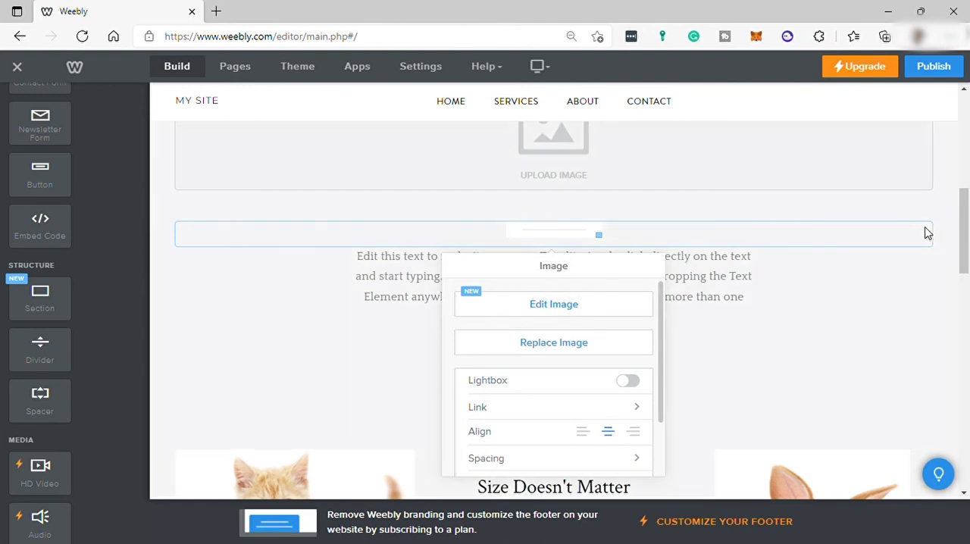
mouse_move(594, 244)
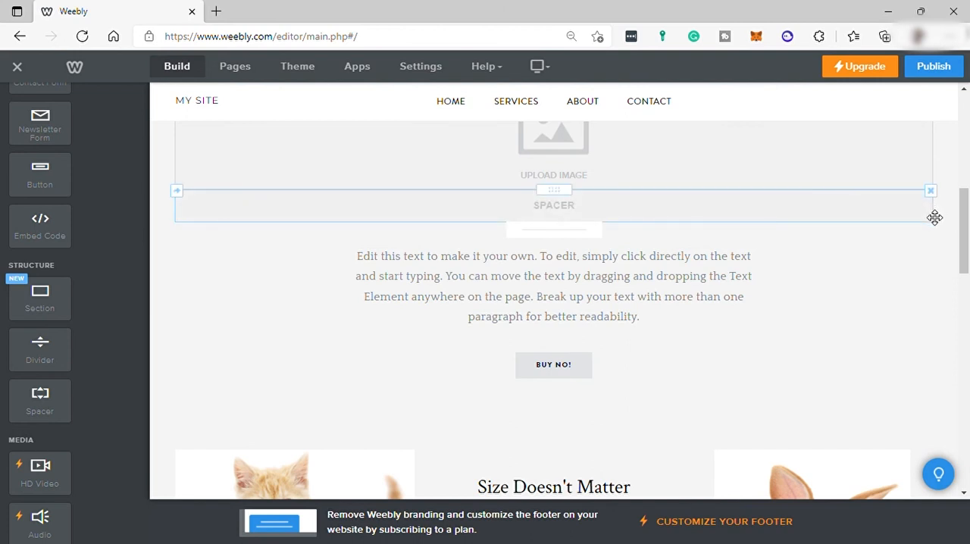
Delete the empty spacer between the image placeholder and paragraph, keeping the BUY NO! button below
click(931, 191)
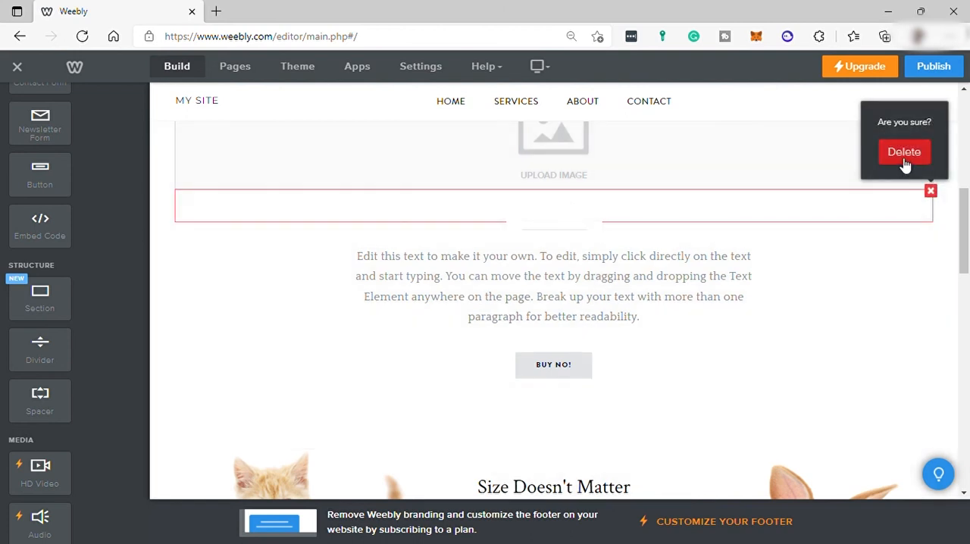
click(903, 151)
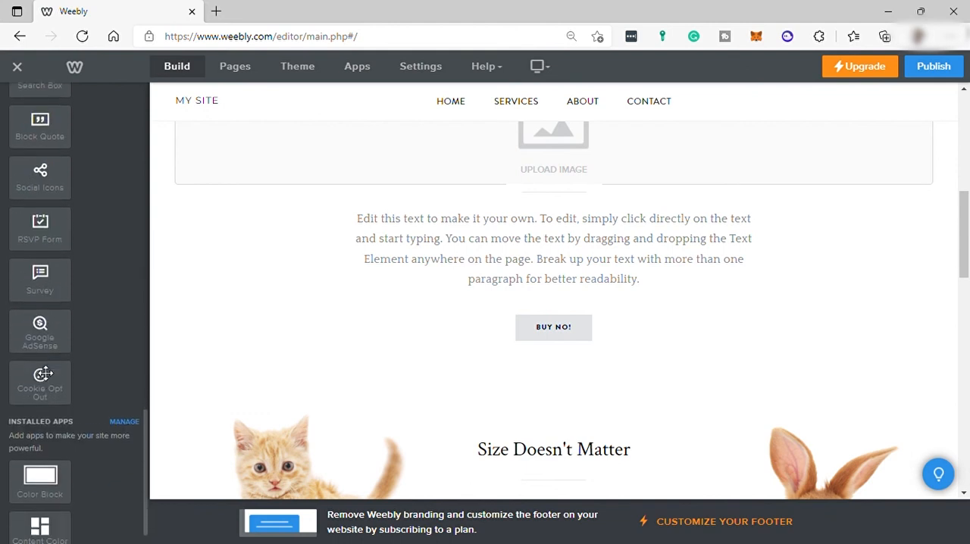
scroll(down, 3)
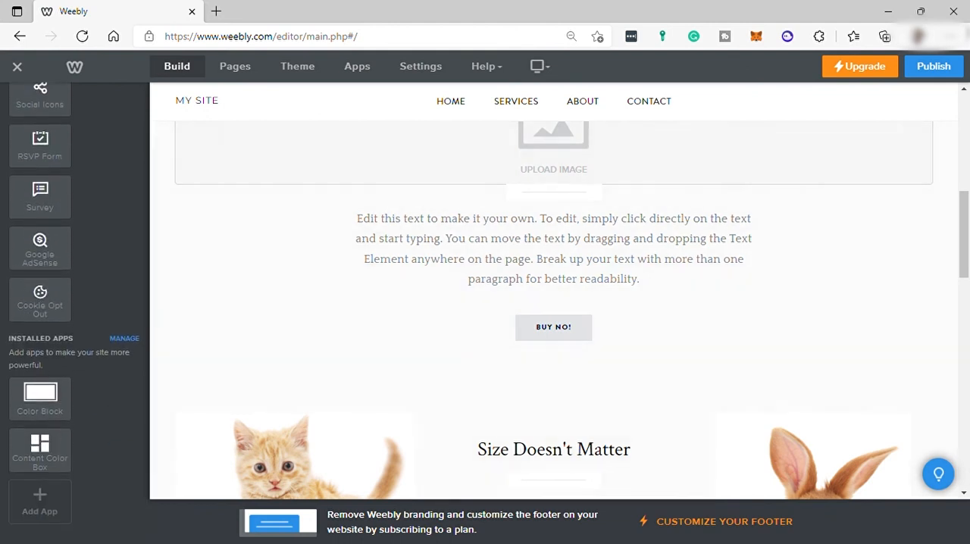
click(553, 248)
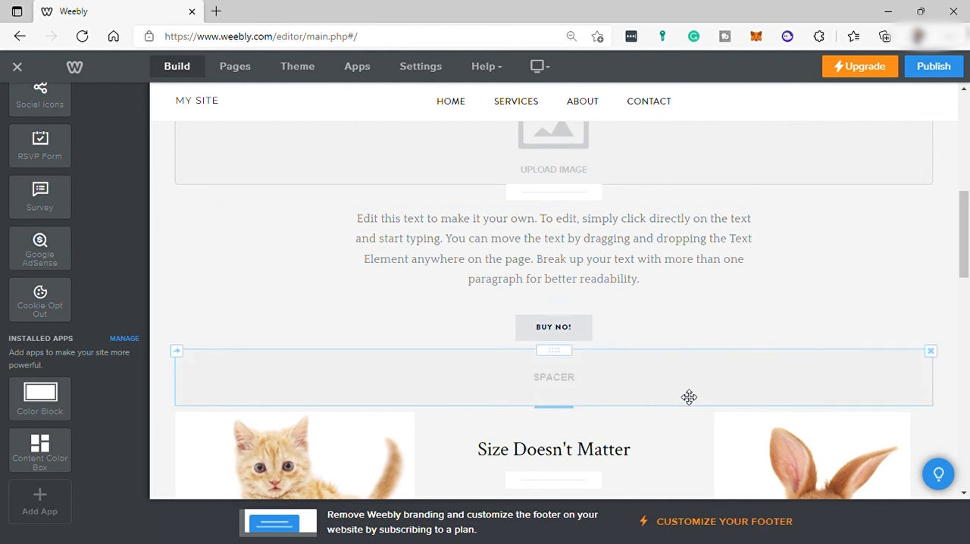
mouse_move(685, 382)
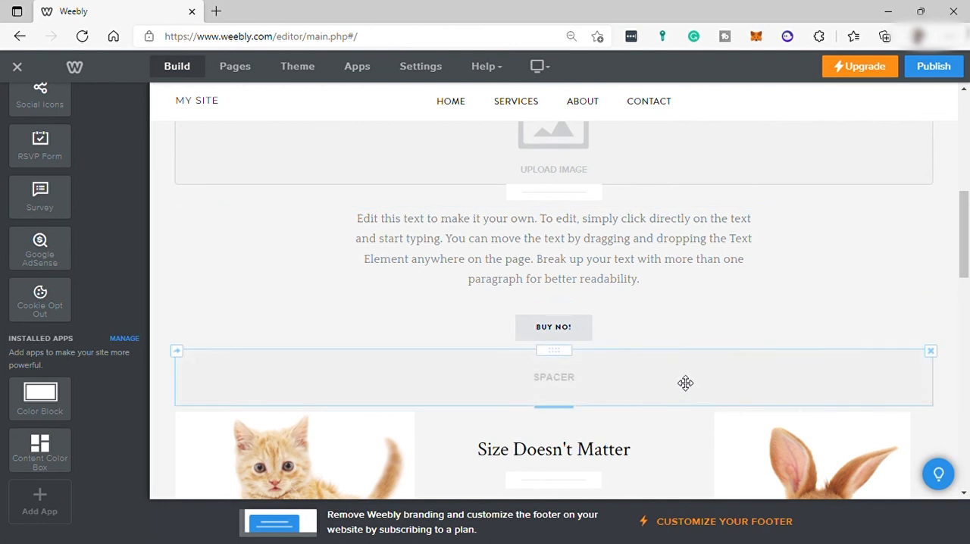
mouse_move(682, 379)
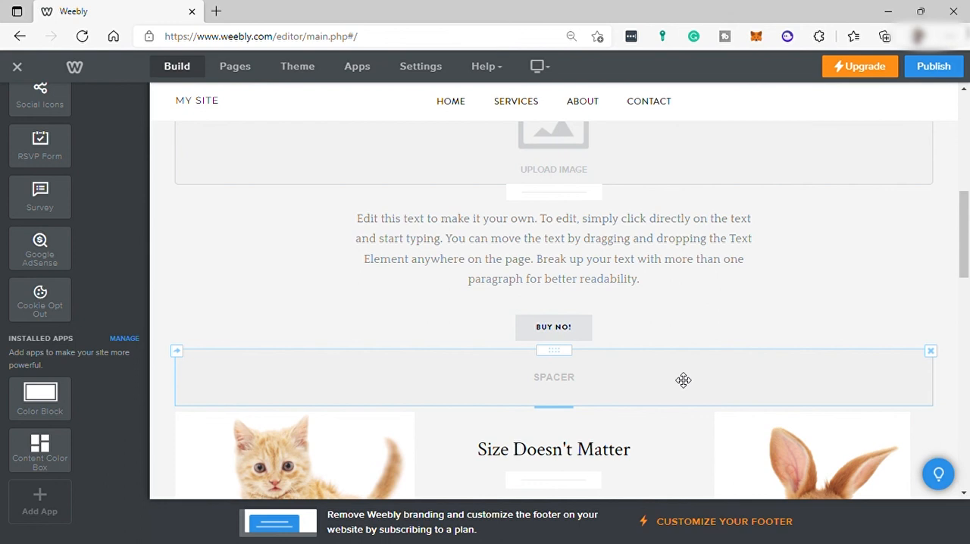
mouse_move(640, 366)
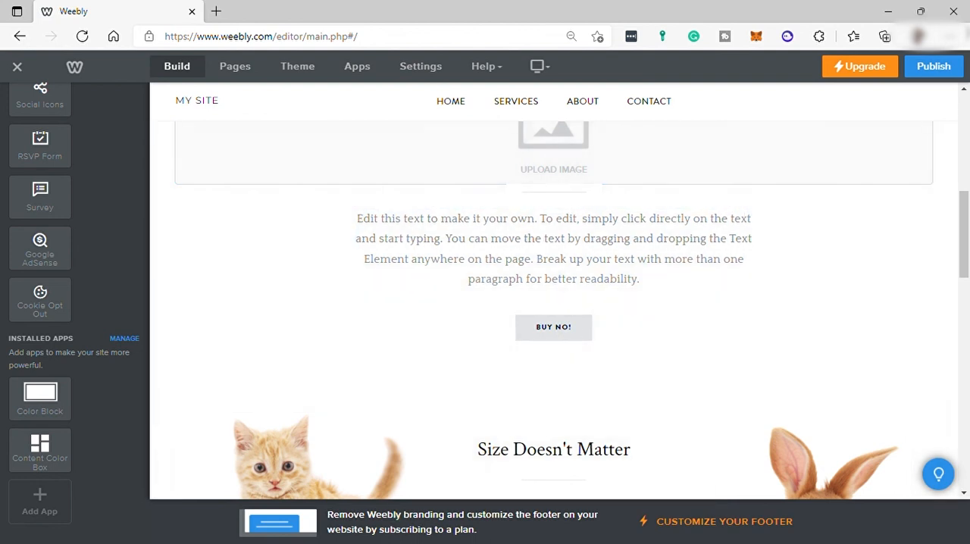
click(553, 327)
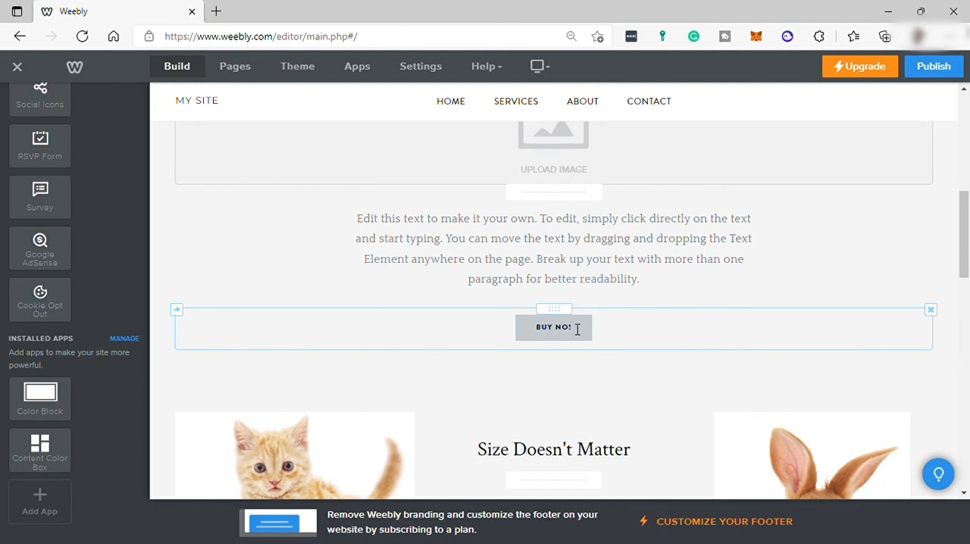